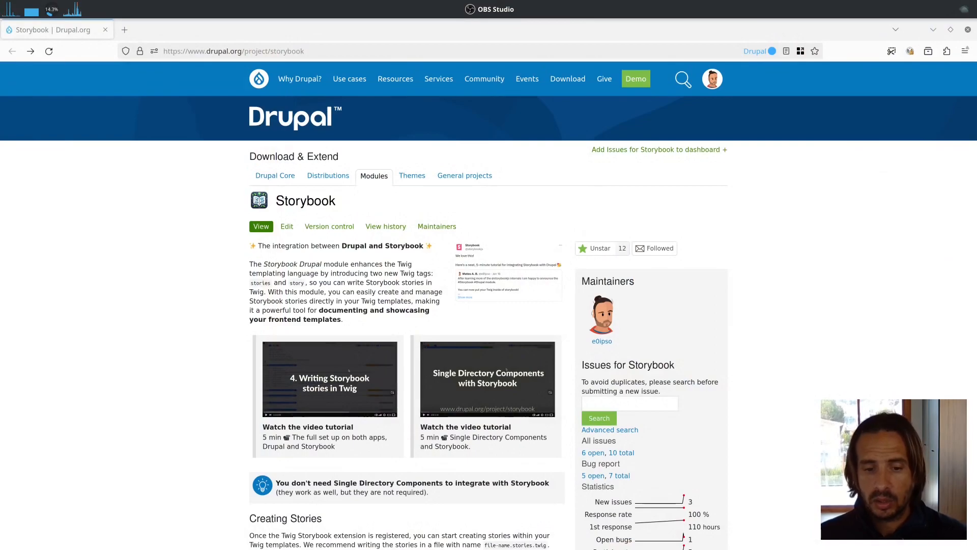
pyautogui.moveTo(508, 276)
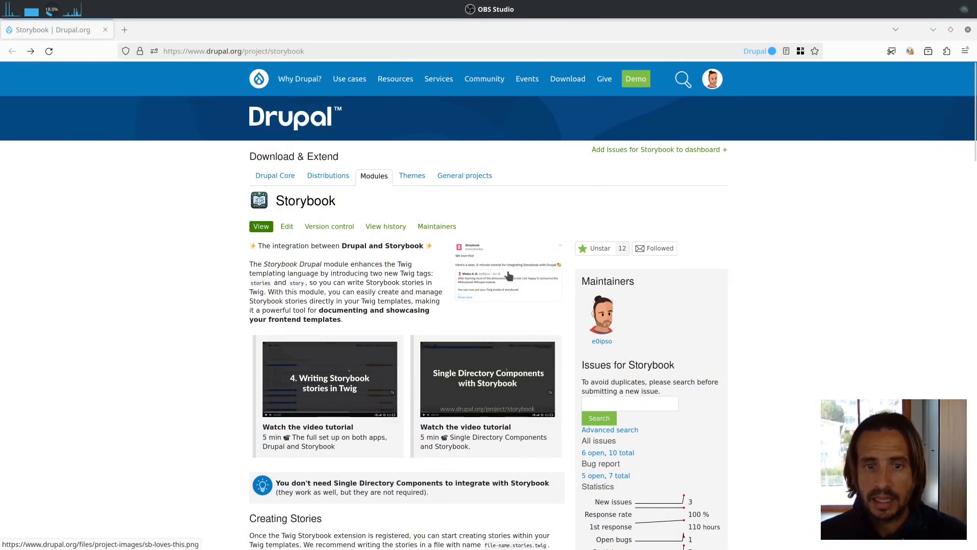
pyautogui.moveTo(502, 275)
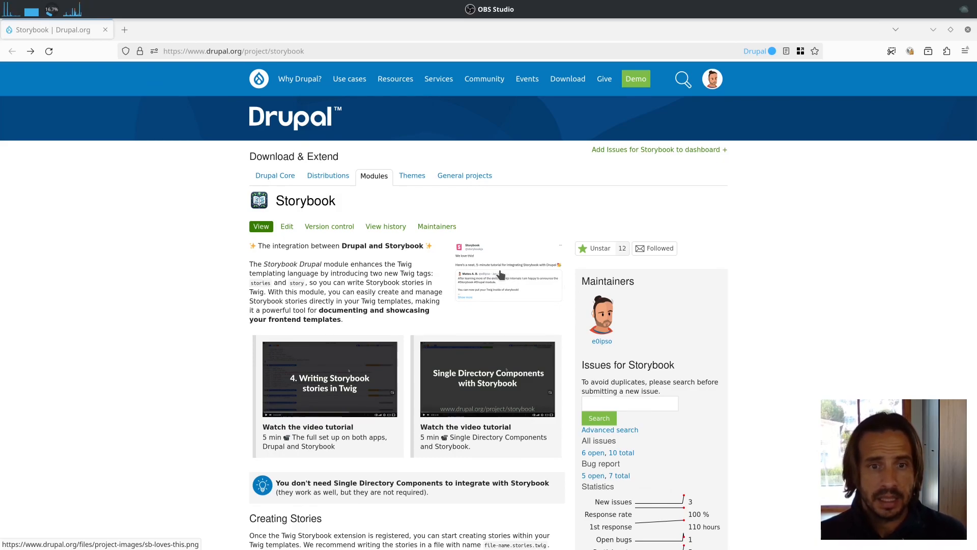
# - Scroll the drupal.org Storybook page past the rendering example to the Drupal setup section
pyautogui.scroll(-3)
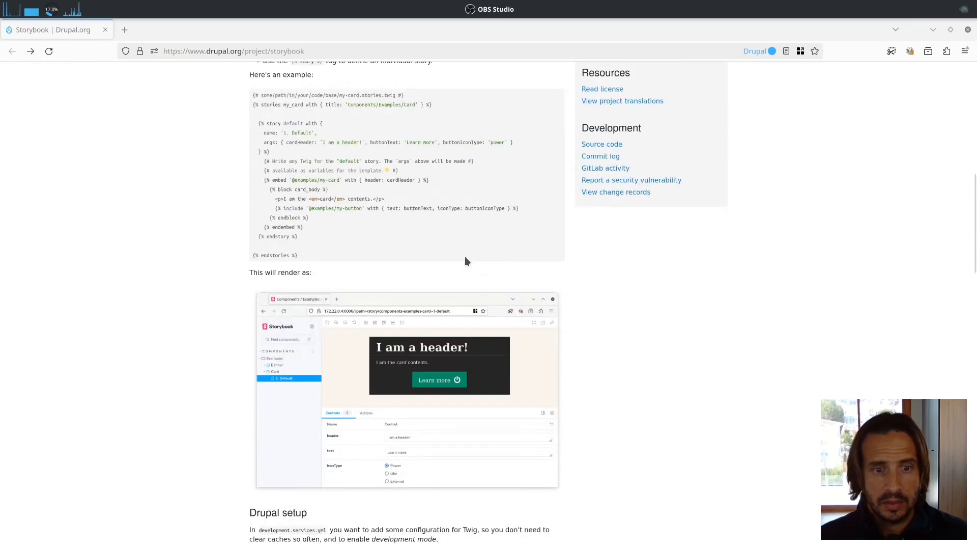
pyautogui.scroll(-3)
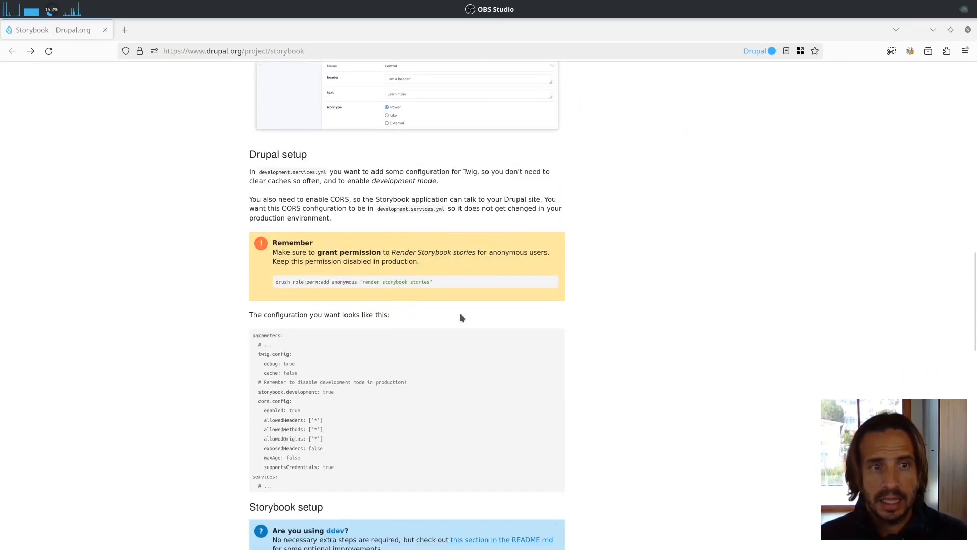
# - Highlight the Drupal setup heading, the Twig/CORS config example, and storybook.development: true
pyautogui.doubleClick(278, 153)
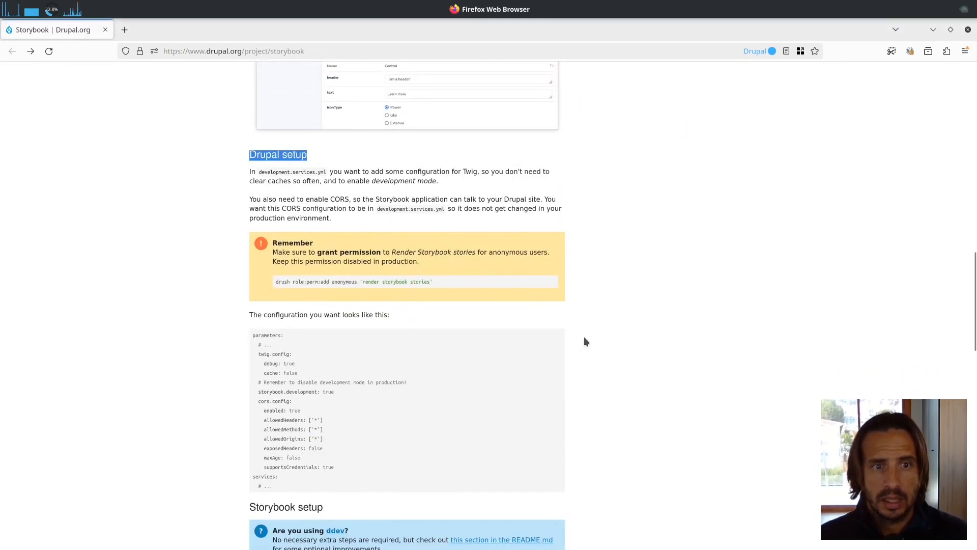
pyautogui.moveTo(396, 410)
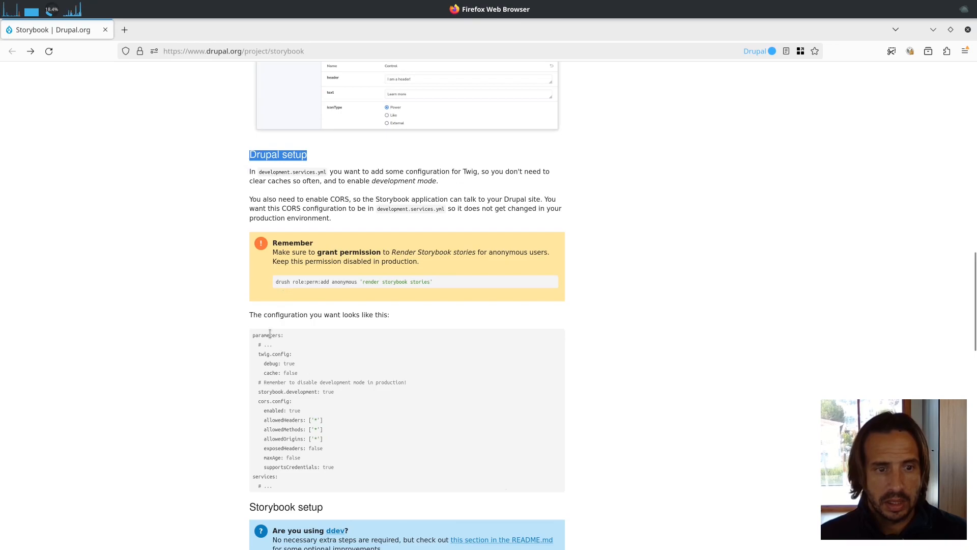
pyautogui.doubleClick(267, 335)
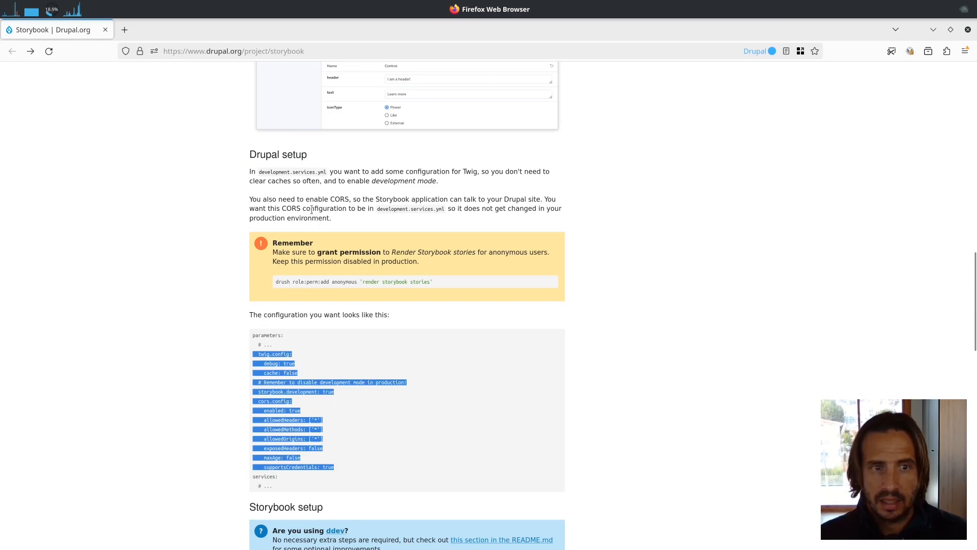
pyautogui.moveTo(328, 177)
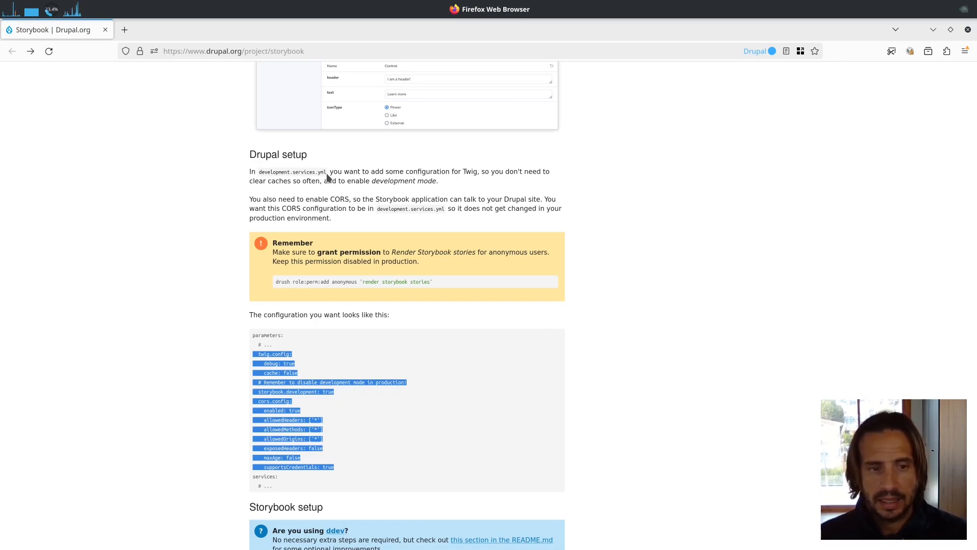
pyautogui.moveTo(331, 417)
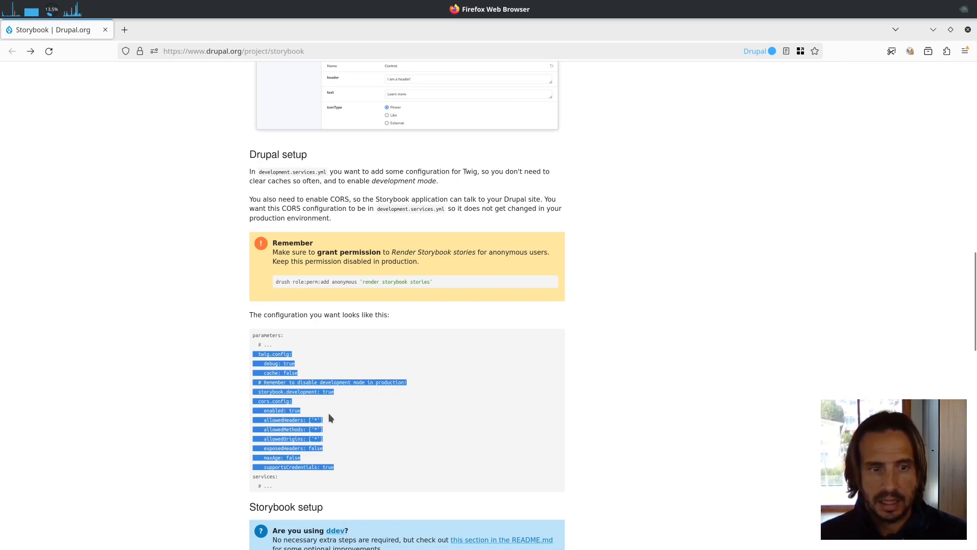
pyautogui.doubleClick(274, 410)
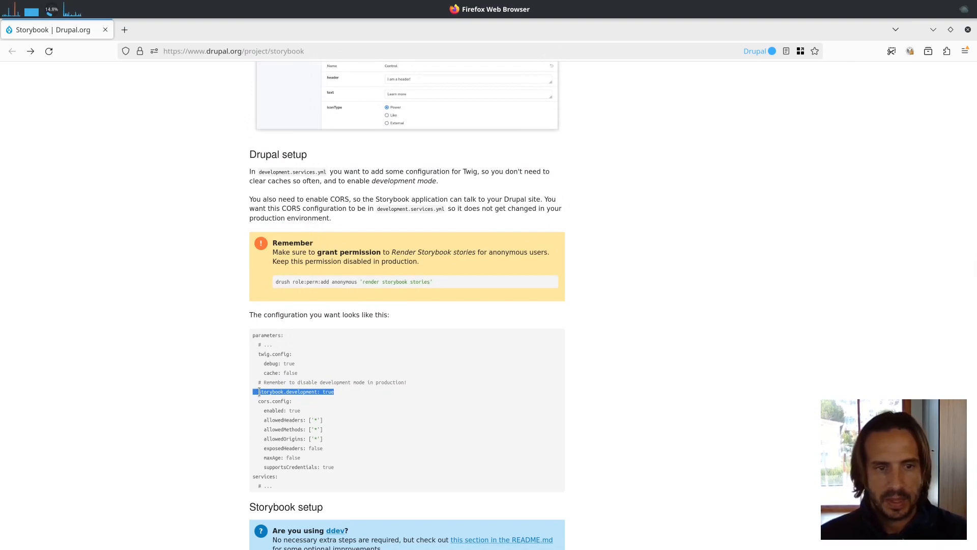
# - Select the drush role:perm:add command granting anonymous users the render storybook stories permission
pyautogui.doubleClick(296, 281)
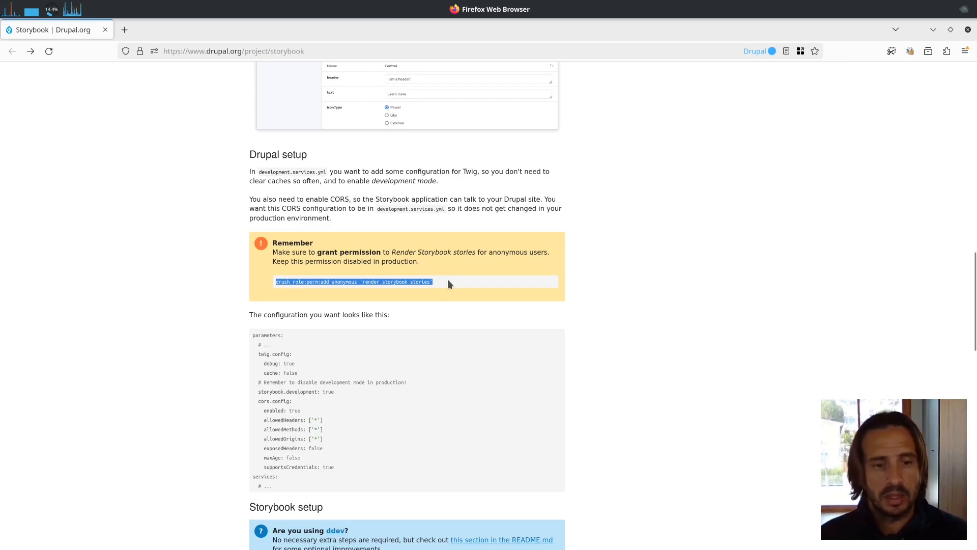
pyautogui.scroll(-3)
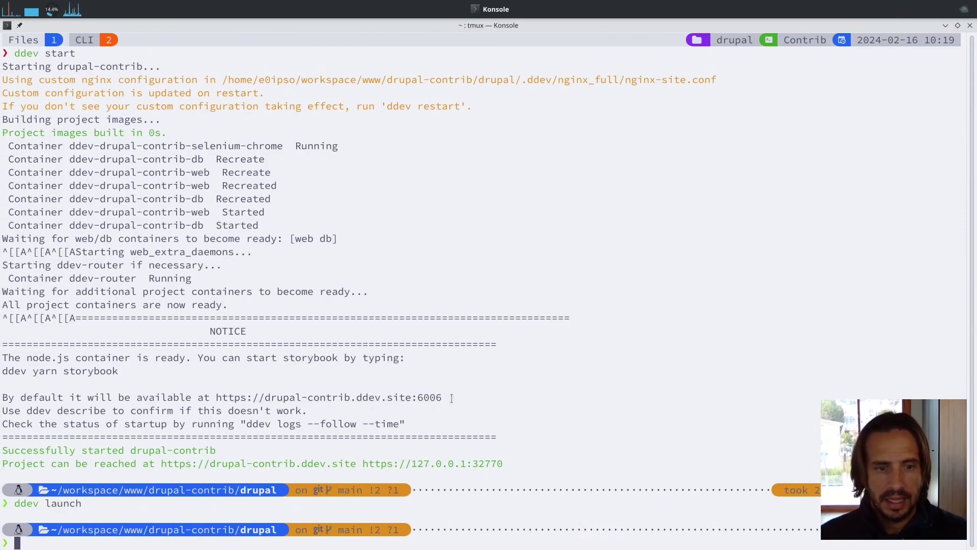
pyautogui.moveTo(380, 449)
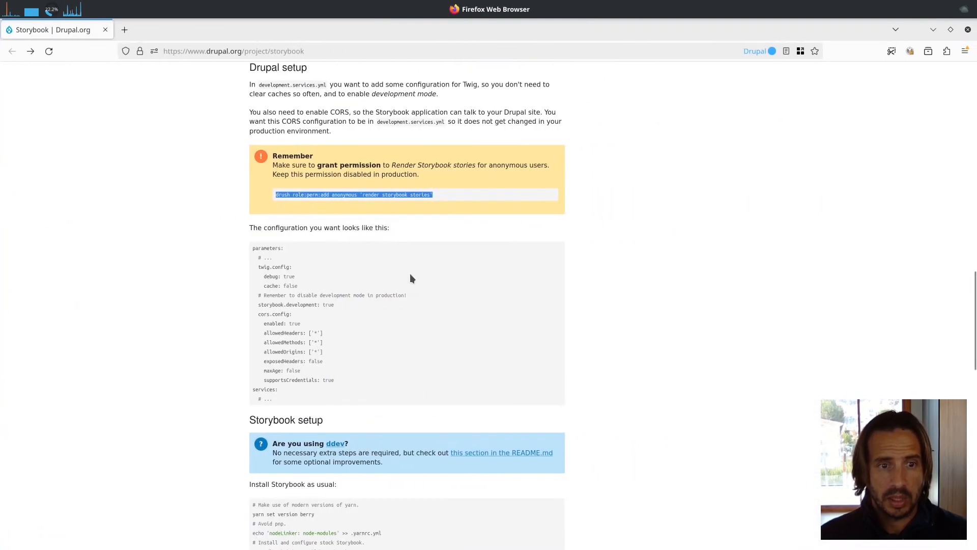
# - Scroll to Storybook setup and select --type server in the yarn dlx sb init command
pyautogui.scroll(-3)
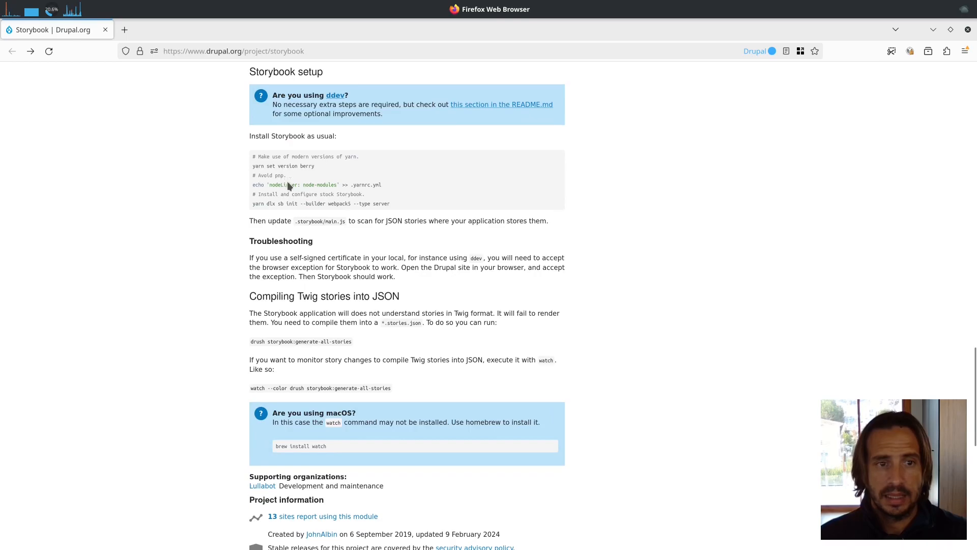
pyautogui.moveTo(411, 211)
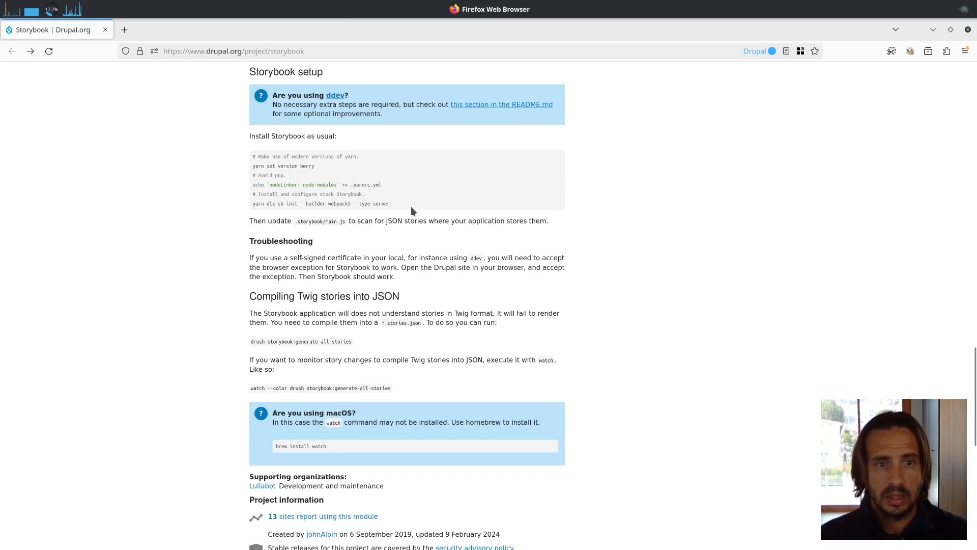
pyautogui.moveTo(252, 155); pyautogui.dragTo(391, 204)
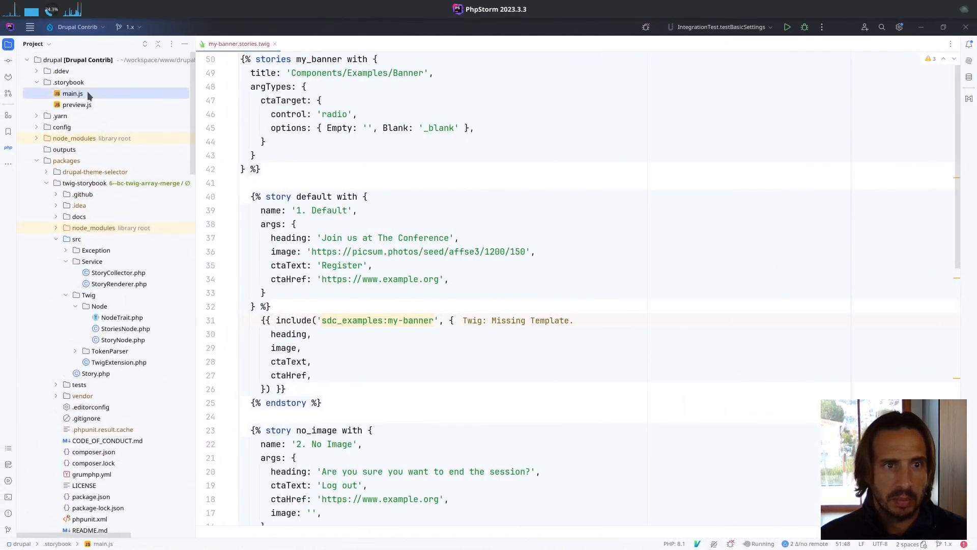
# - Open .storybook/main.js and select the web folder its stories paths point to
pyautogui.click(73, 93)
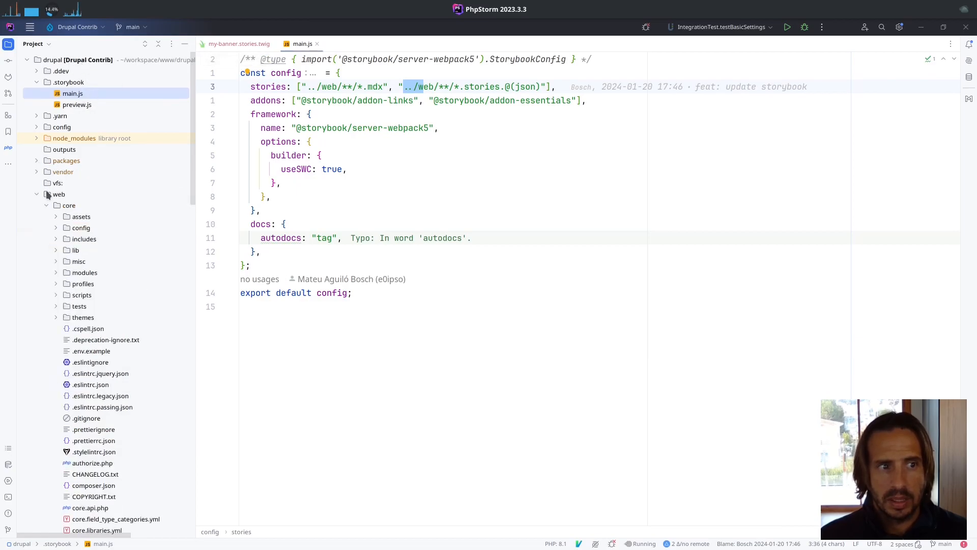
pyautogui.click(58, 194)
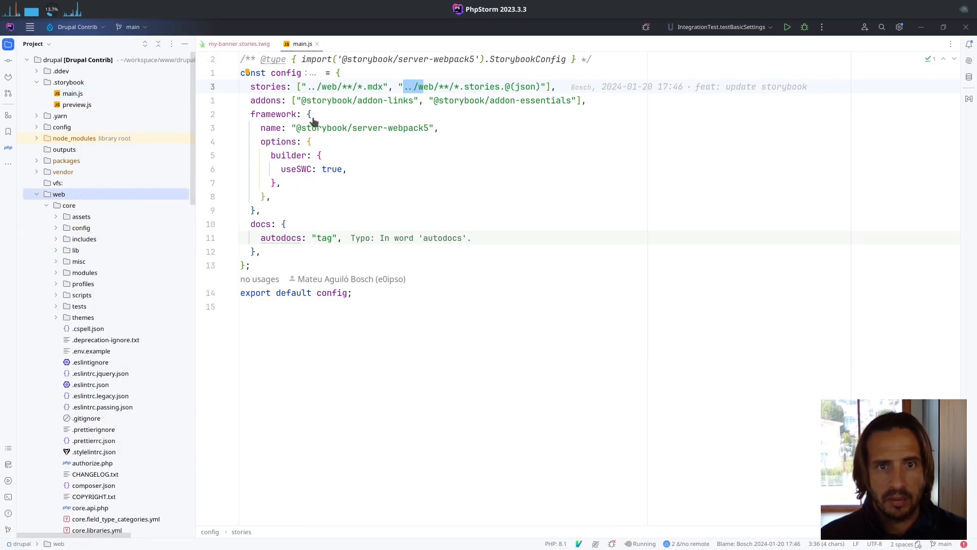
pyautogui.moveTo(536, 92)
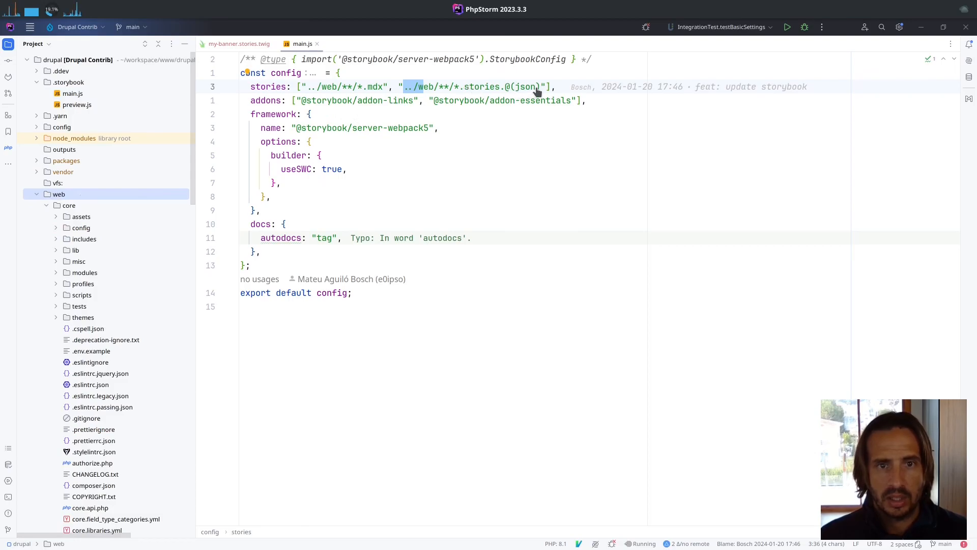
pyautogui.moveTo(432, 90)
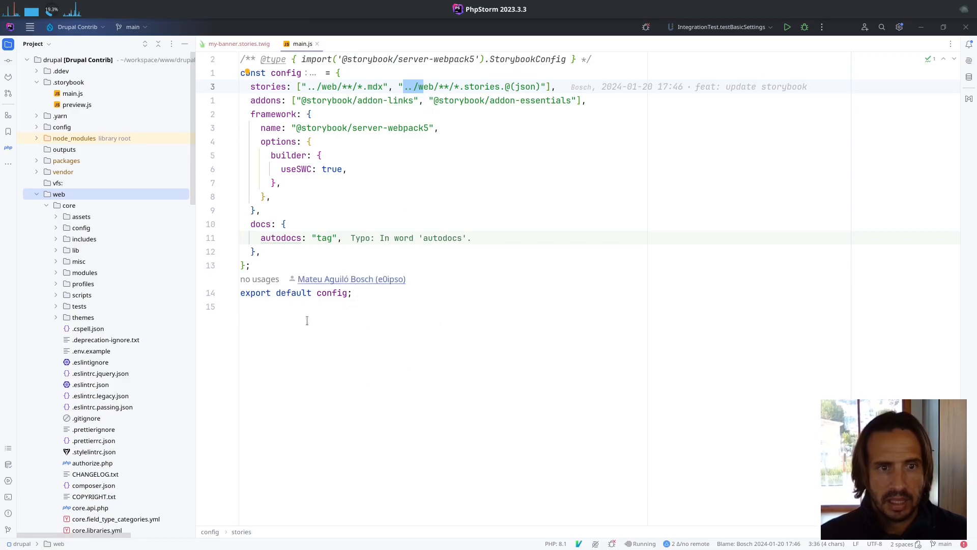
pyautogui.moveTo(374, 331)
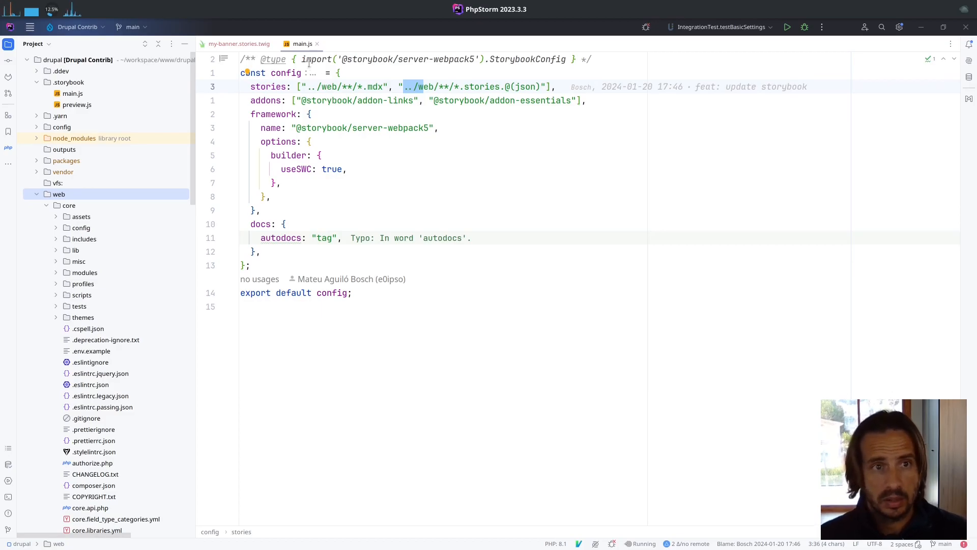
pyautogui.moveTo(326, 172)
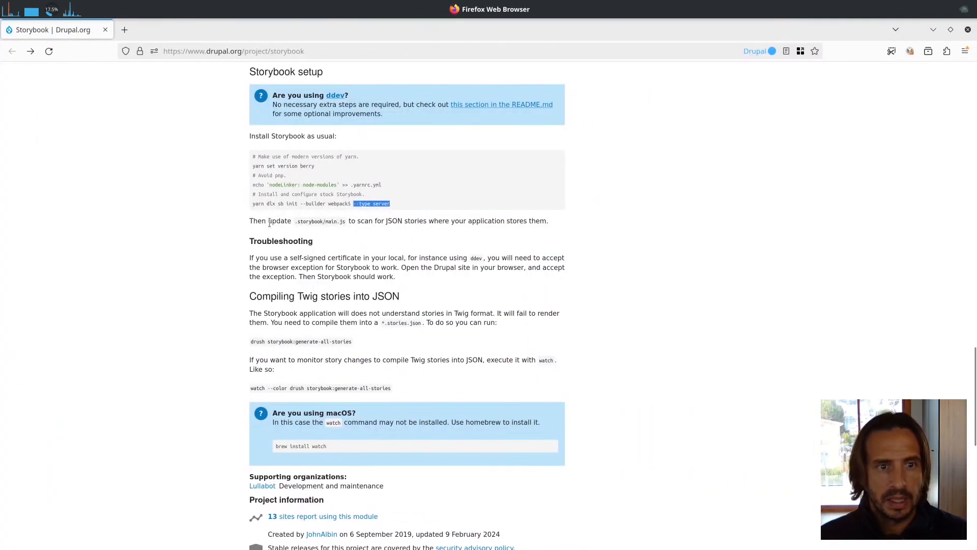
pyautogui.moveTo(342, 247)
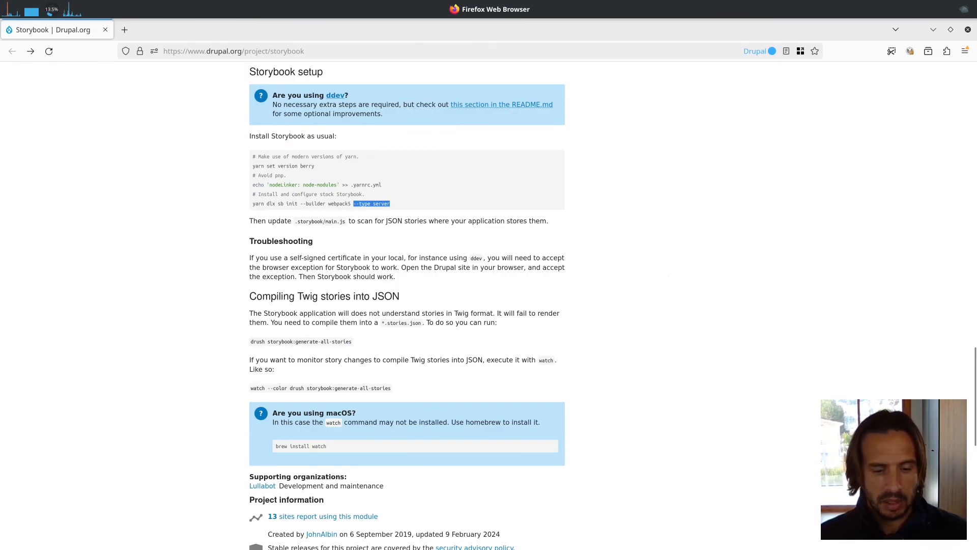
# - Scroll the Storybook project page down to the Creating Stories Twig example
pyautogui.scroll(3)
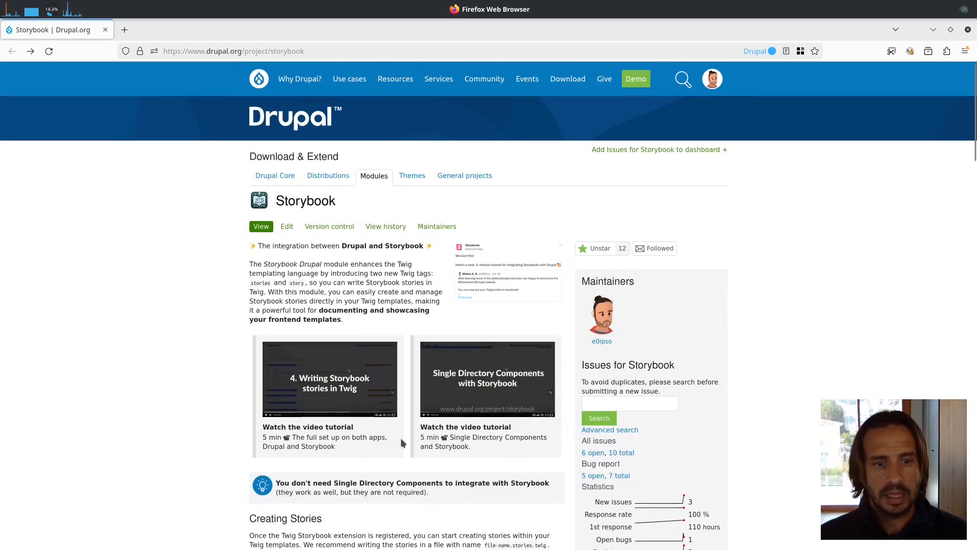
pyautogui.moveTo(411, 509)
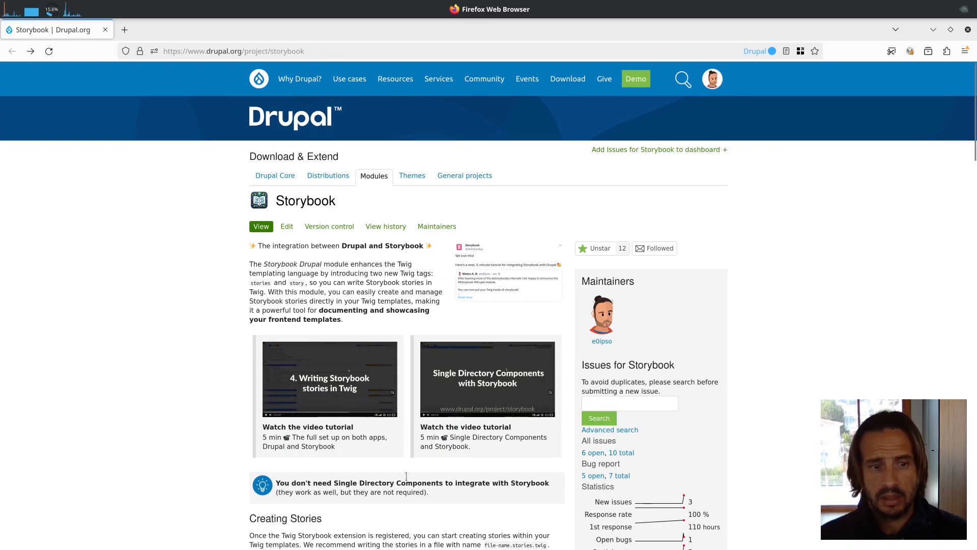
pyautogui.moveTo(322, 378)
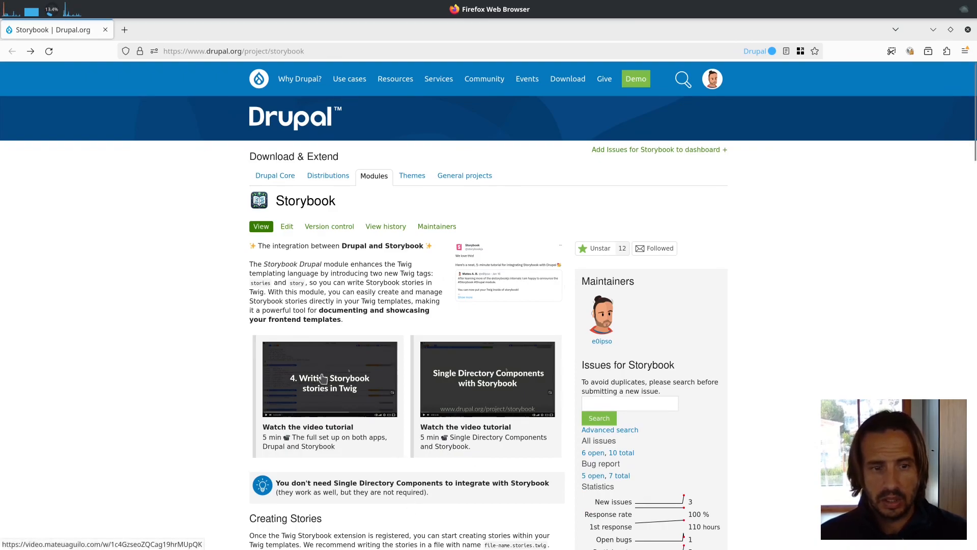
pyautogui.moveTo(317, 390)
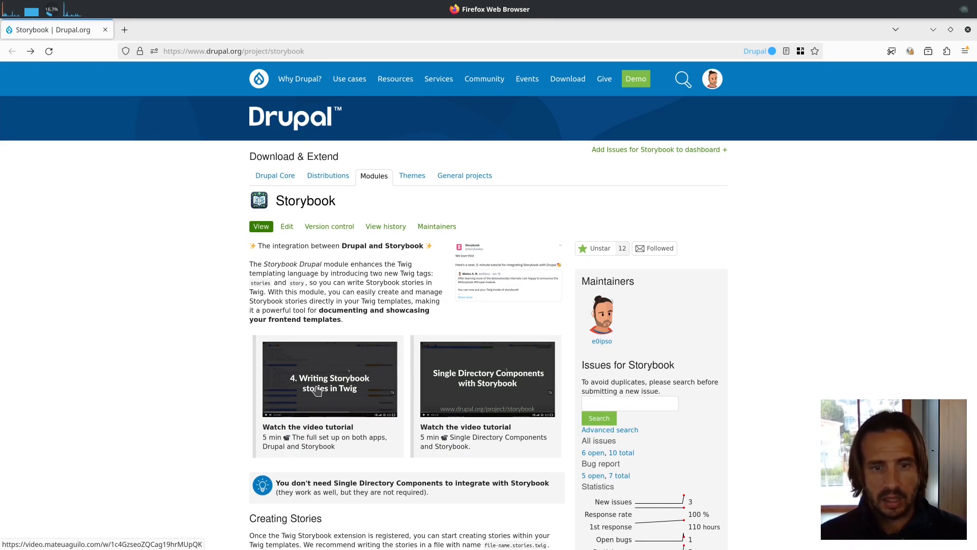
pyautogui.moveTo(514, 362)
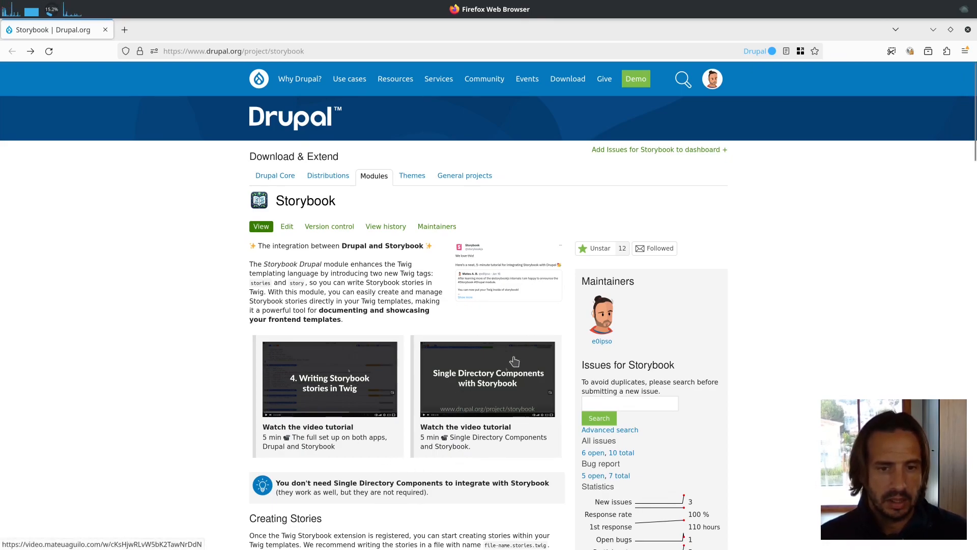
pyautogui.moveTo(472, 390)
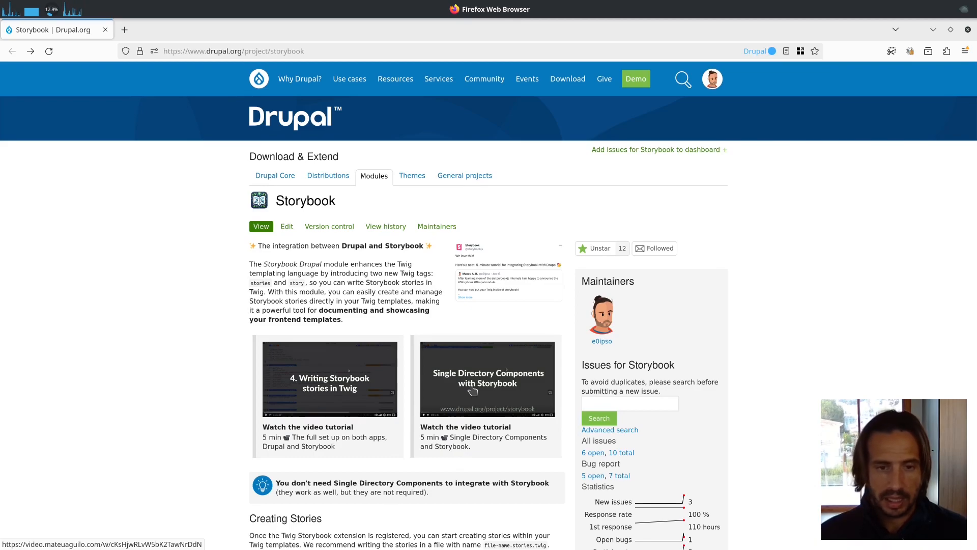
pyautogui.moveTo(442, 381)
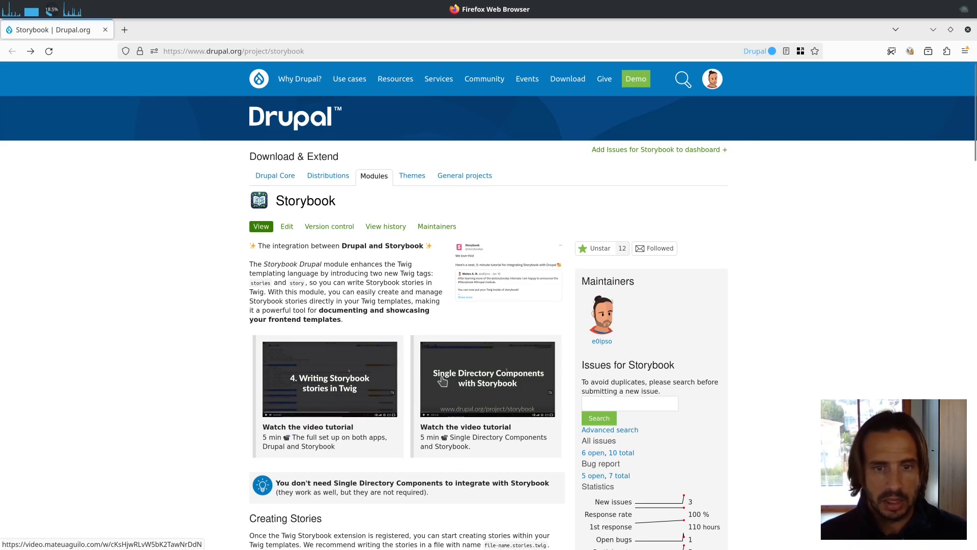
pyautogui.scroll(-3)
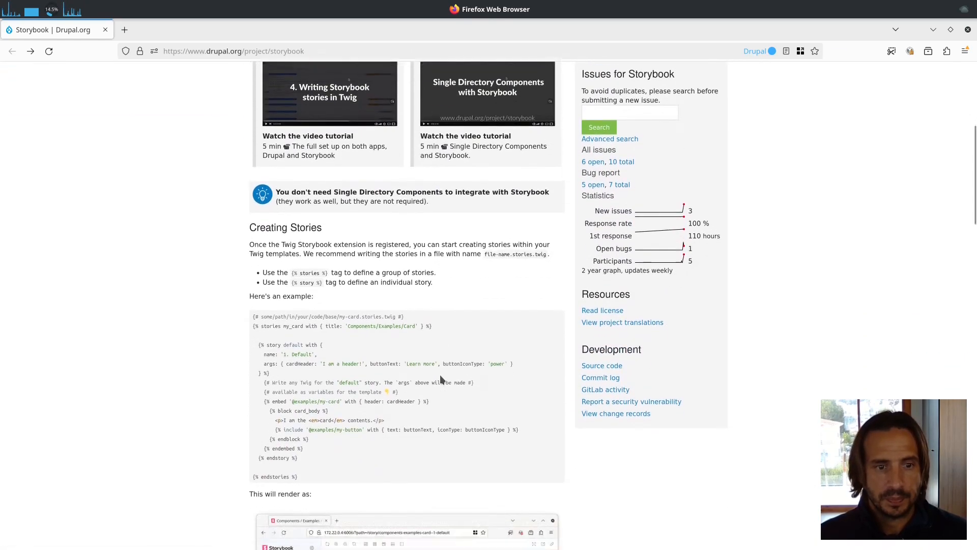
pyautogui.scroll(-3)
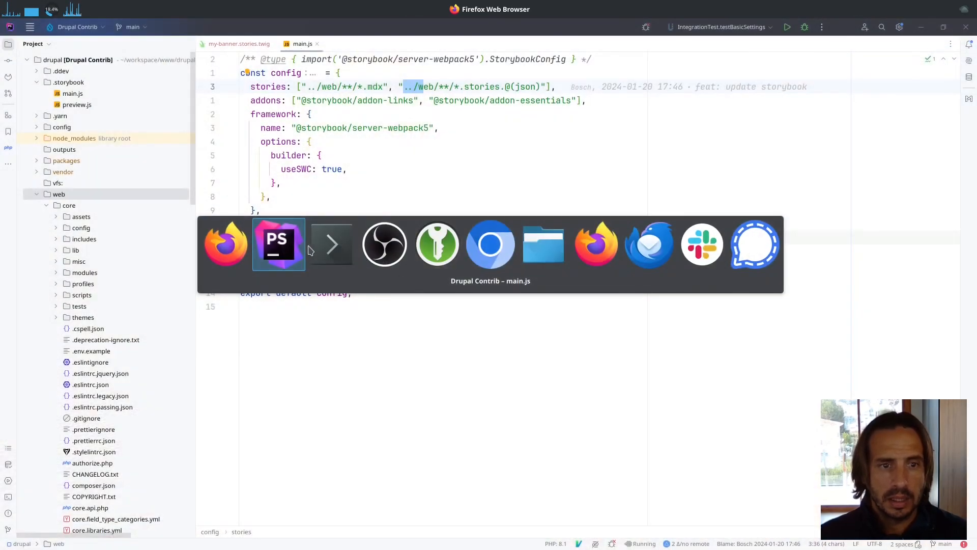
# - Return to PhpStorm and close main.js, leaving my-banner.stories.twig open
pyautogui.click(278, 243)
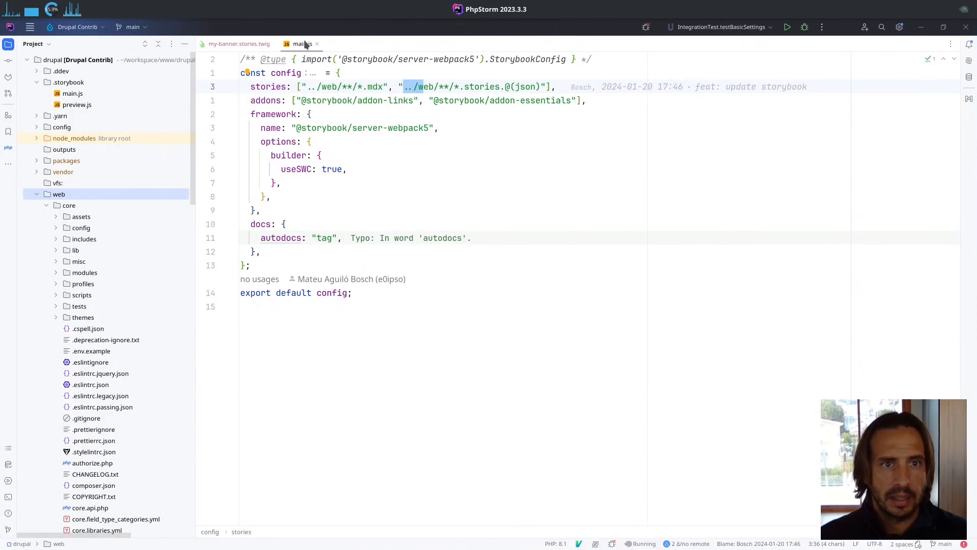
pyautogui.click(239, 44)
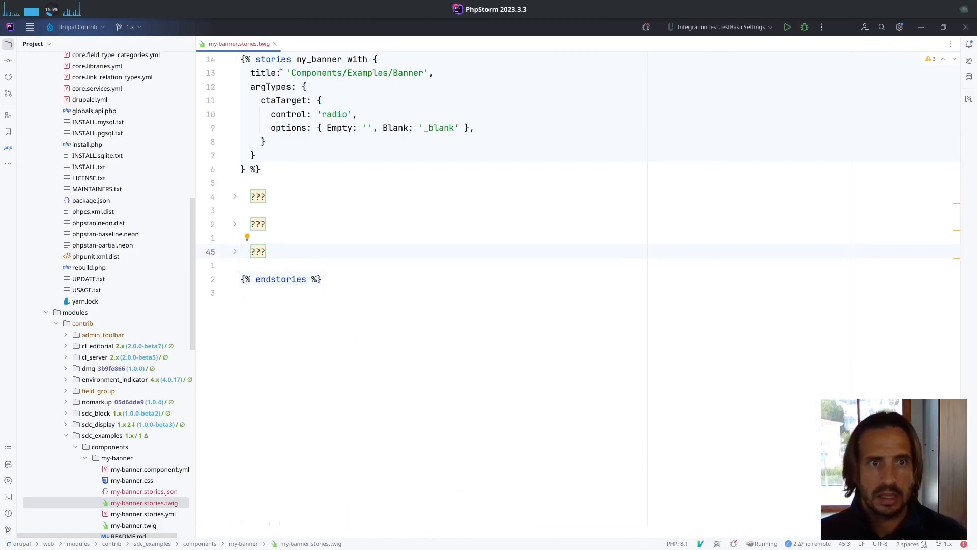
pyautogui.moveTo(317, 60)
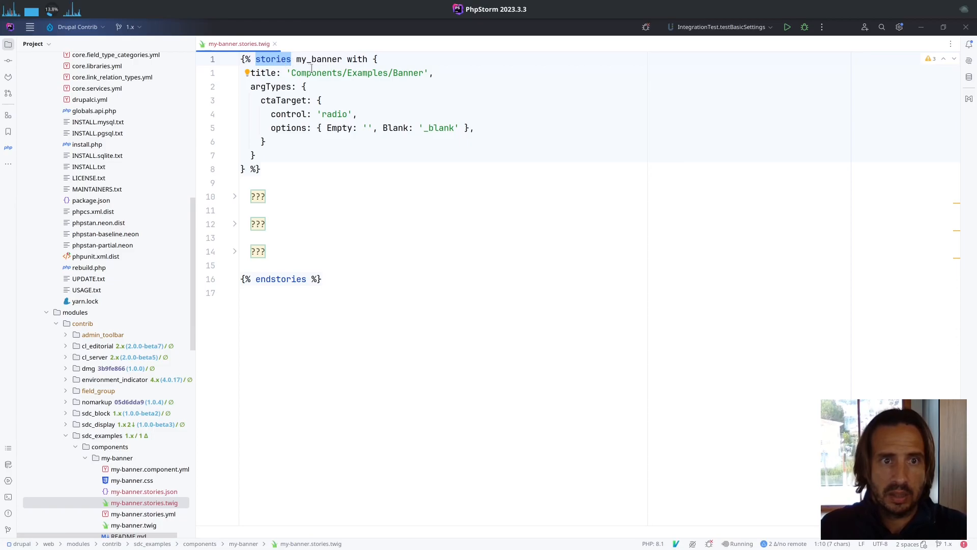
# - Highlight stories and argTypes, then unfold no_image and select its id and '2. No Image' name
pyautogui.doubleClick(318, 59)
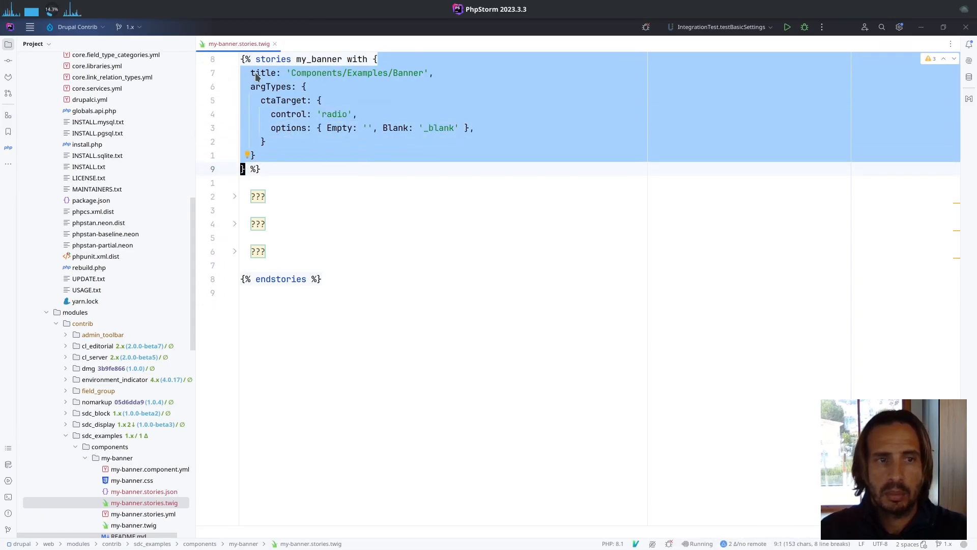
pyautogui.click(293, 73)
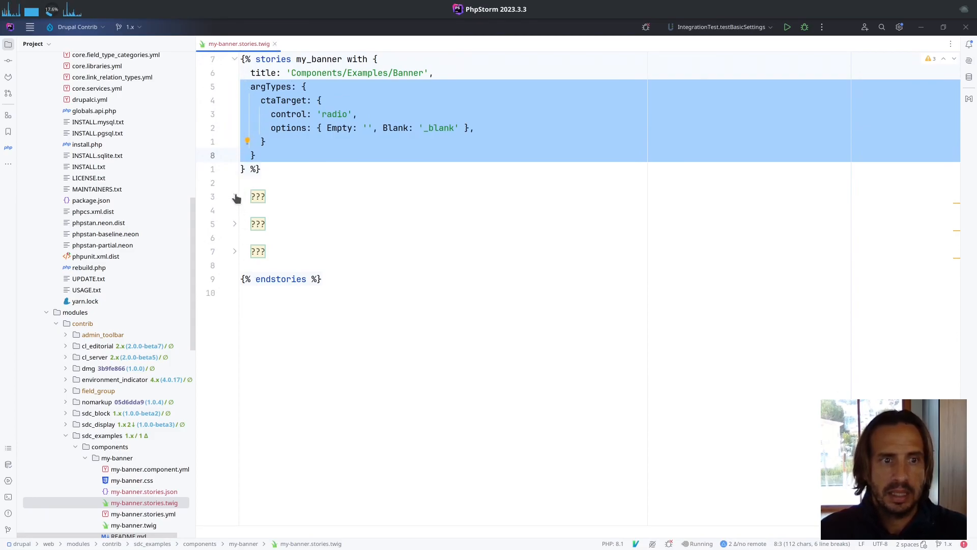
pyautogui.click(236, 197)
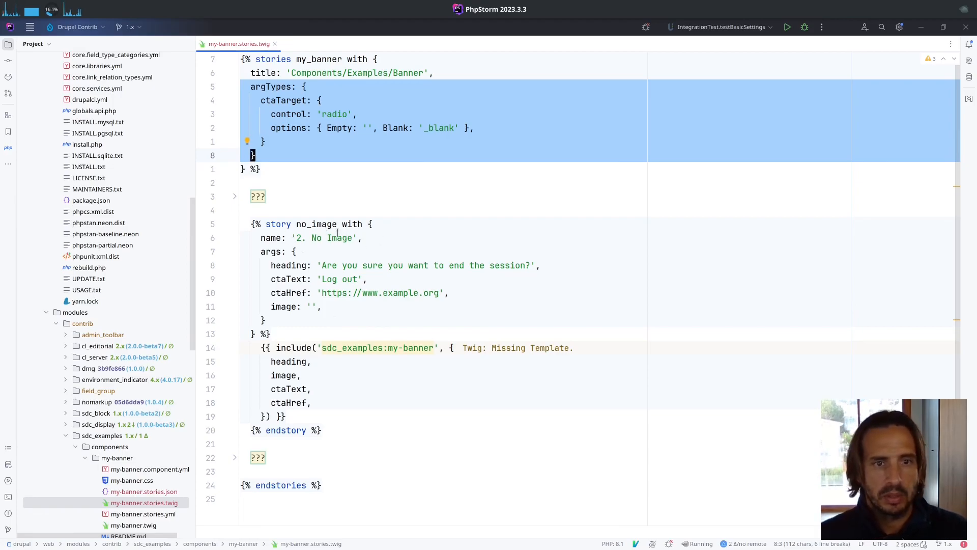
pyautogui.doubleClick(314, 224)
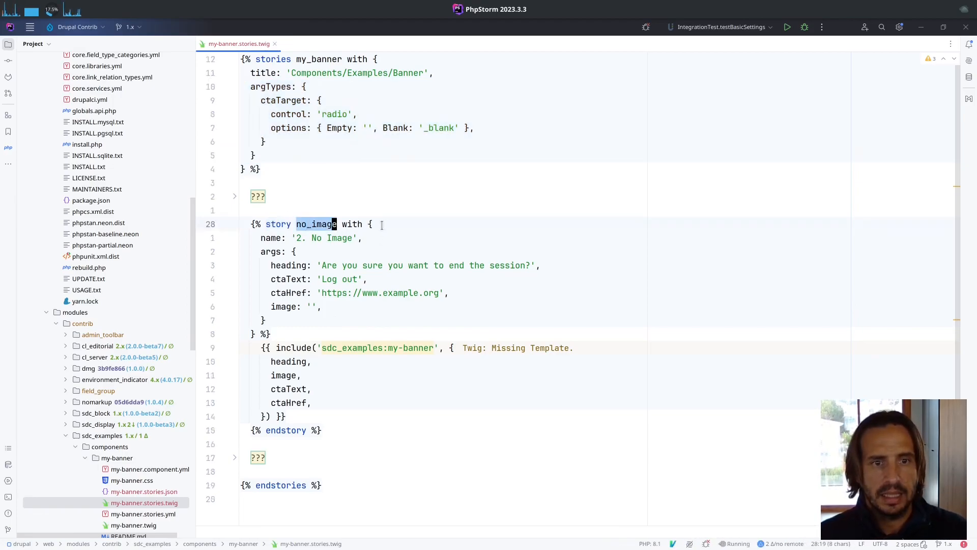
pyautogui.click(369, 224)
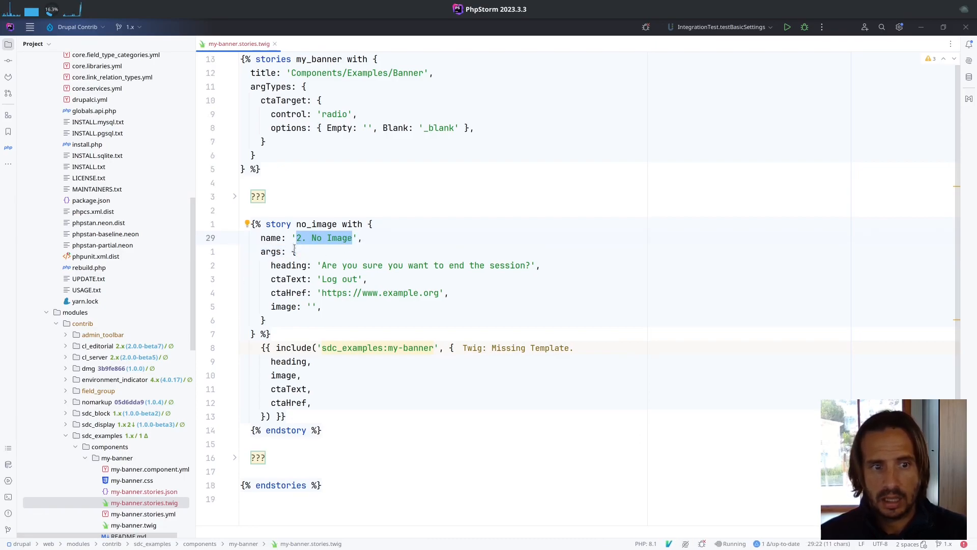
pyautogui.click(252, 348)
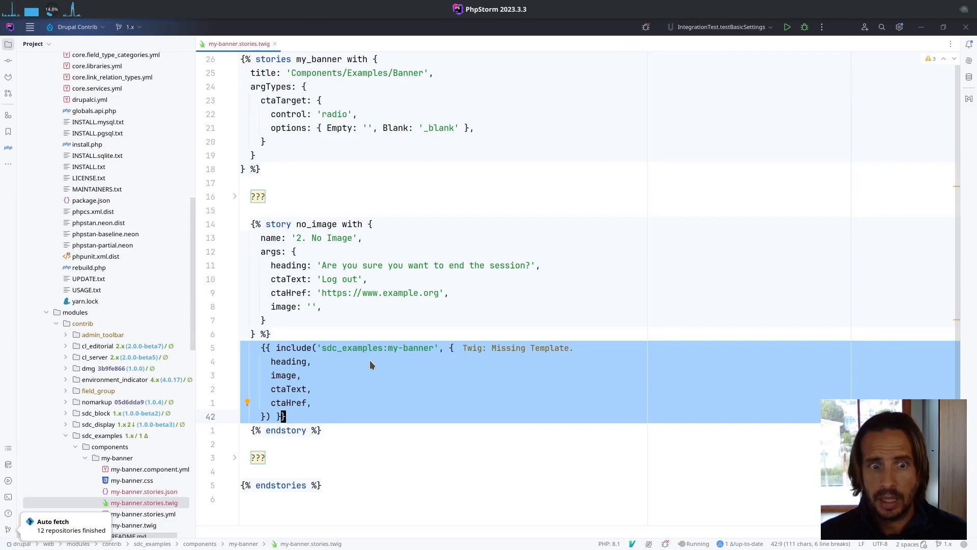
pyautogui.moveTo(417, 396)
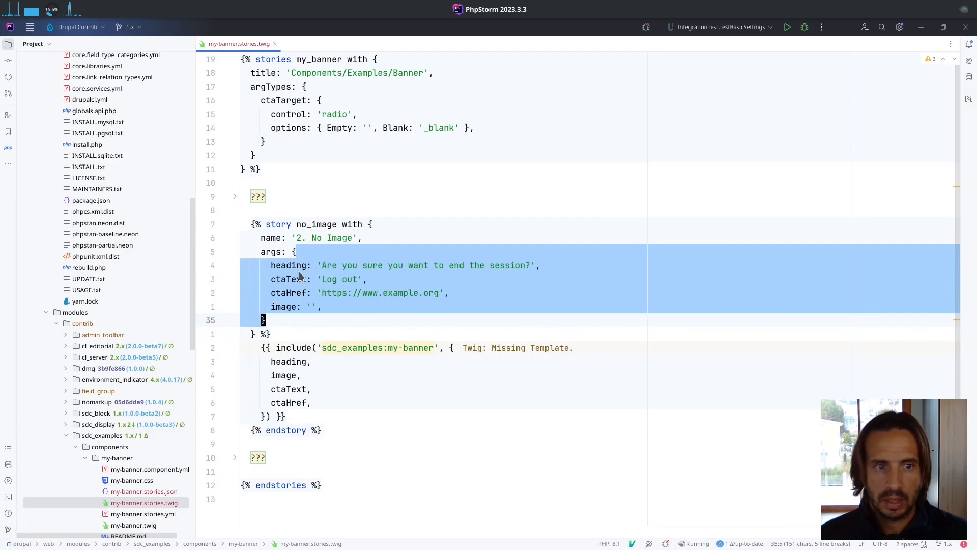
pyautogui.click(272, 278)
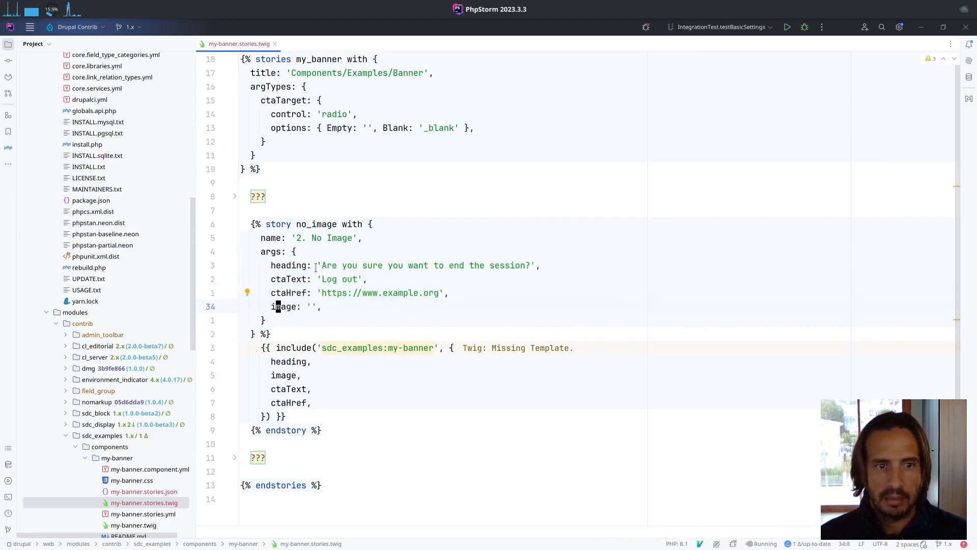
pyautogui.doubleClick(424, 265)
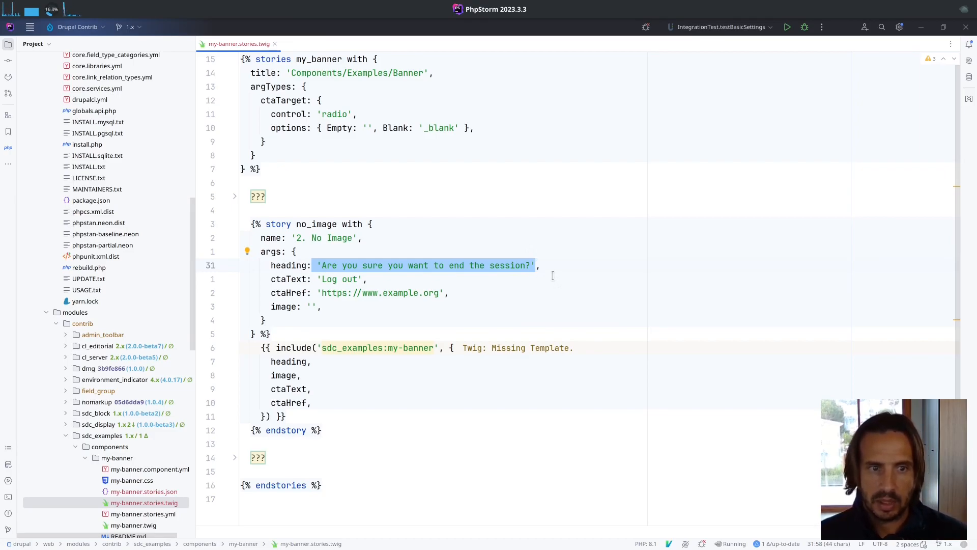
pyautogui.click(288, 265)
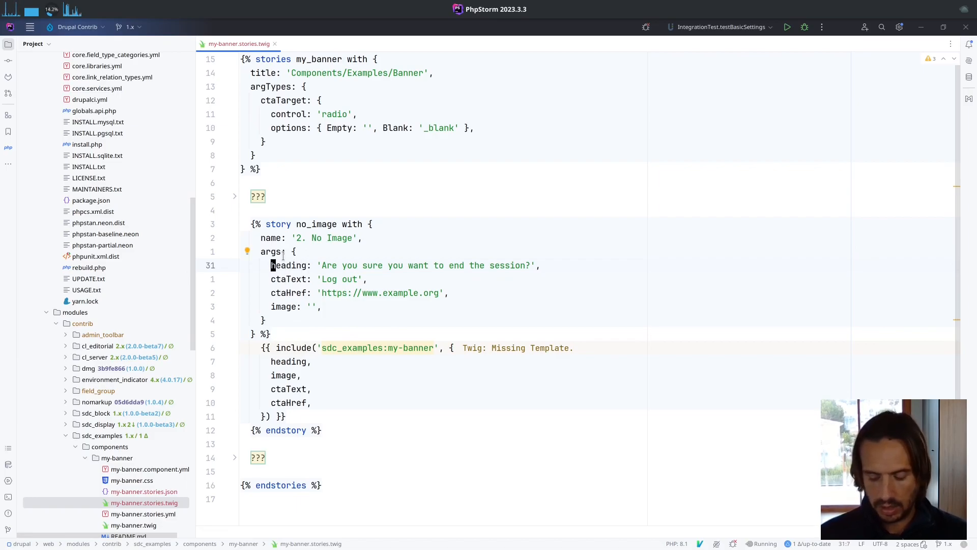
pyautogui.write('my')
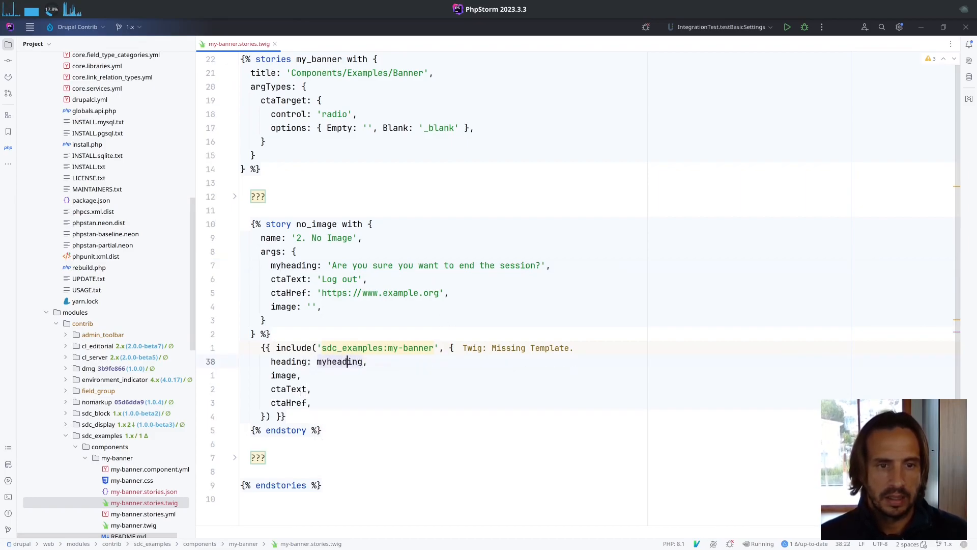
pyautogui.write('heading,')
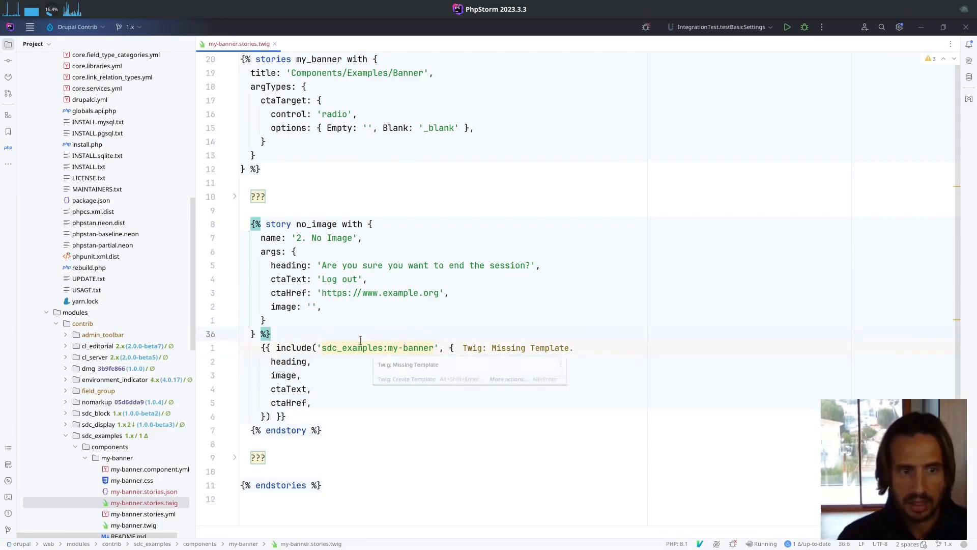
pyautogui.write('<p></p>')
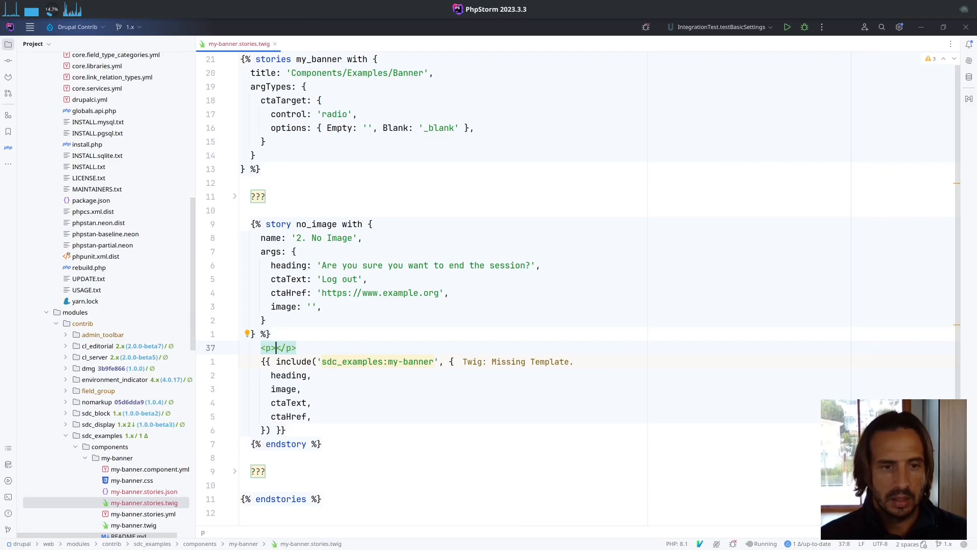
pyautogui.write('Foo')
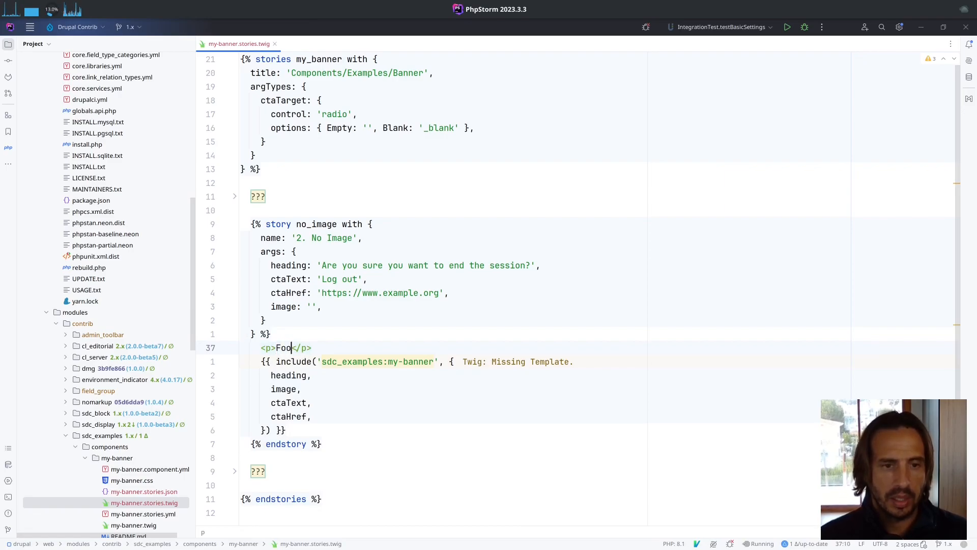
pyautogui.write('{{ }}')
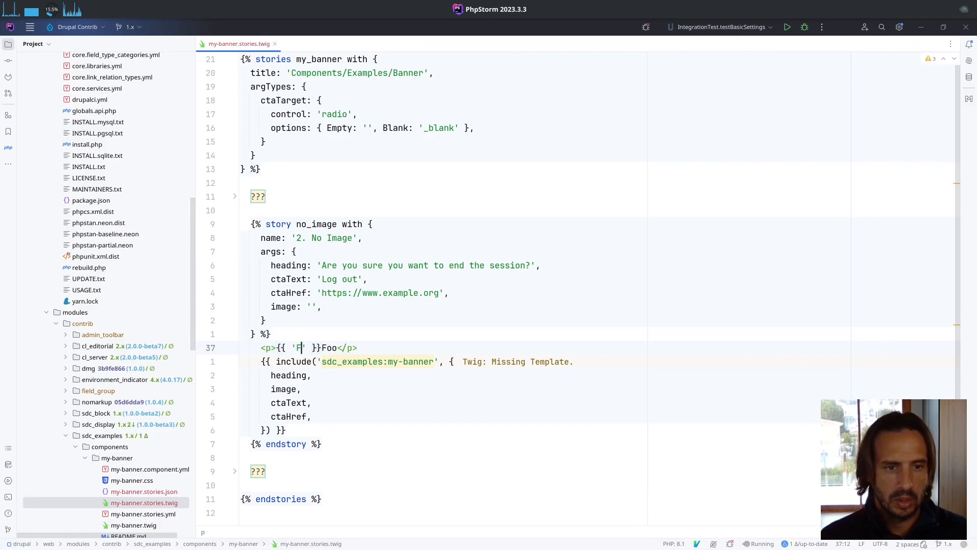
pyautogui.write('oo')
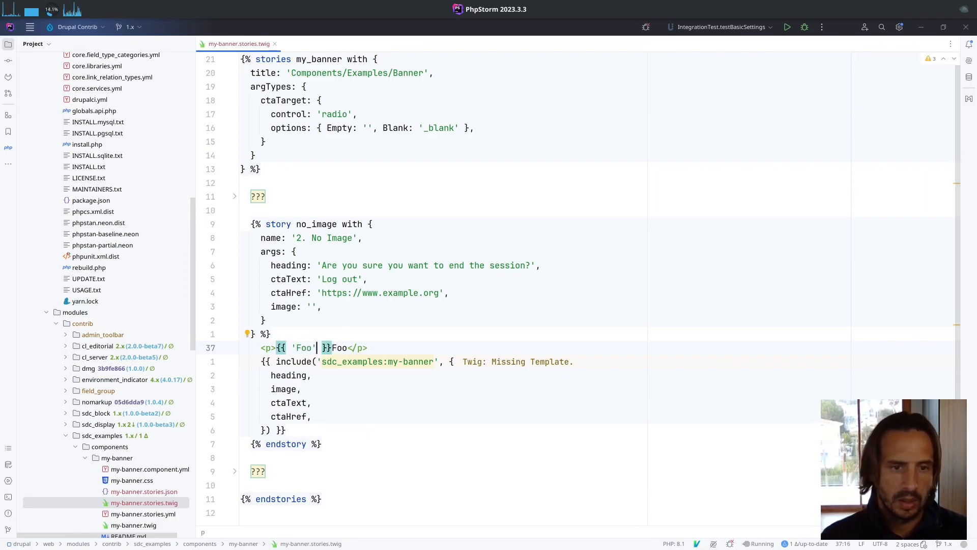
pyautogui.write('t')
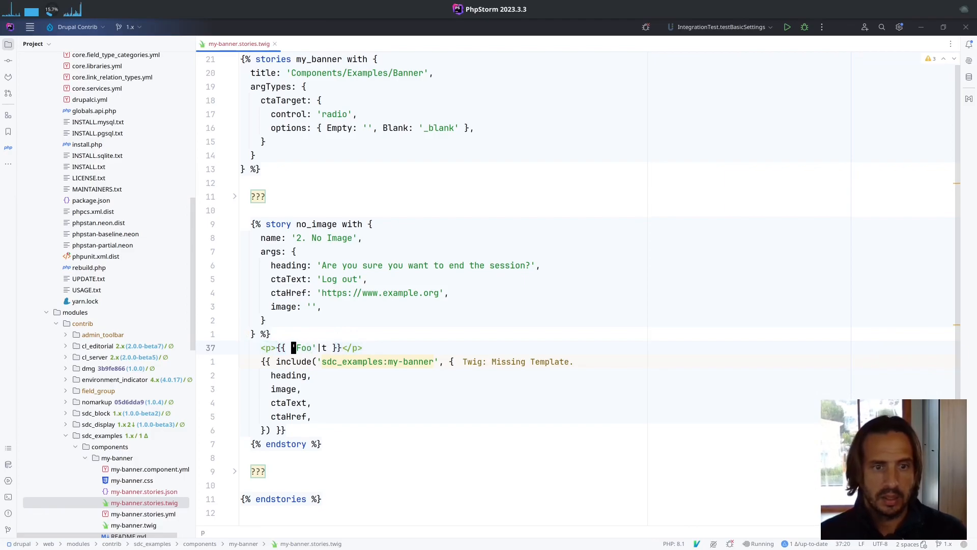
pyautogui.write('url(')
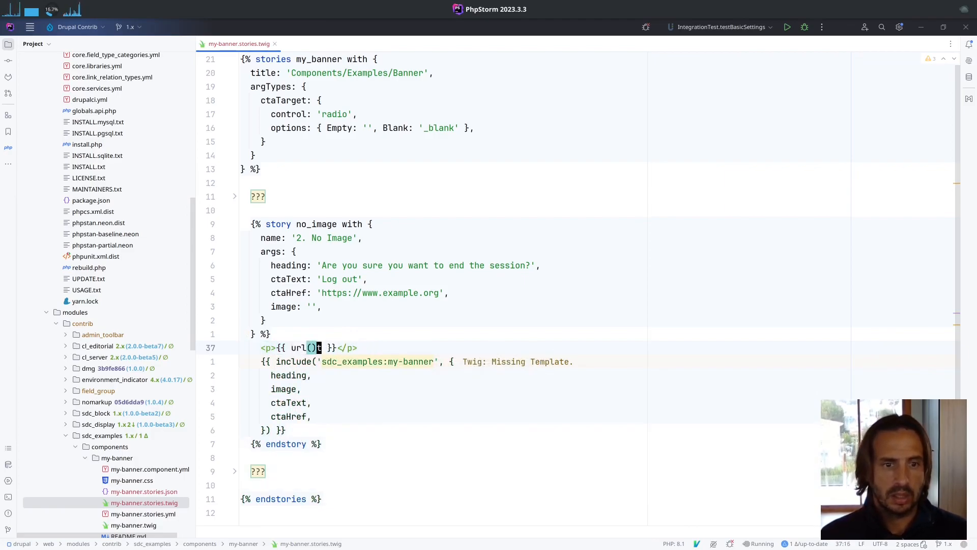
pyautogui.write("'")
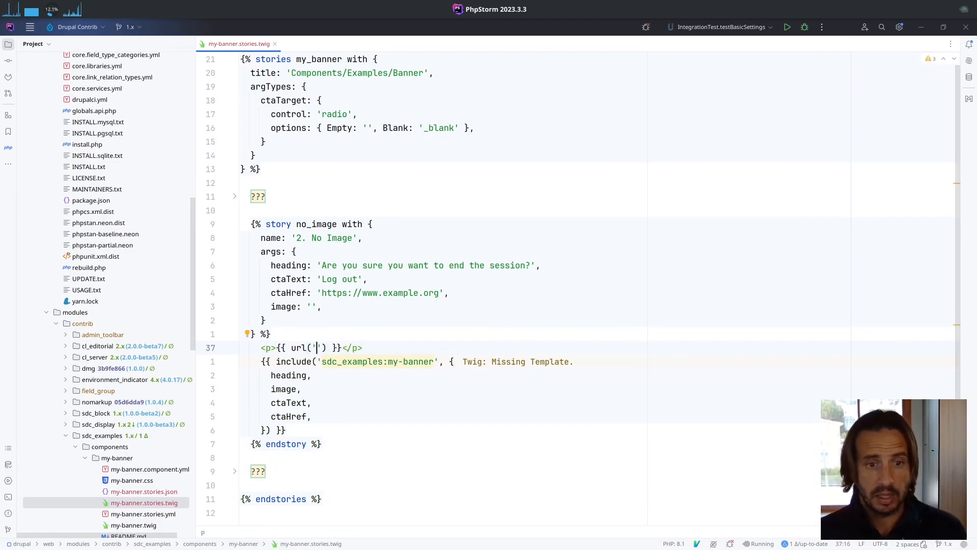
pyautogui.write('/node/add')
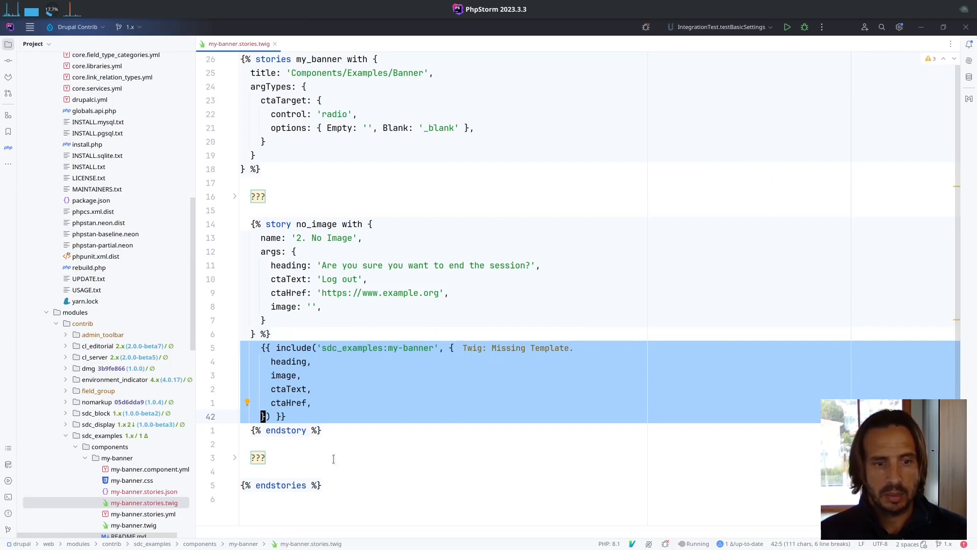
# - Scroll my-banner.stories.twig to the '3. With Body' story's banner_body embed
pyautogui.scroll(-3)
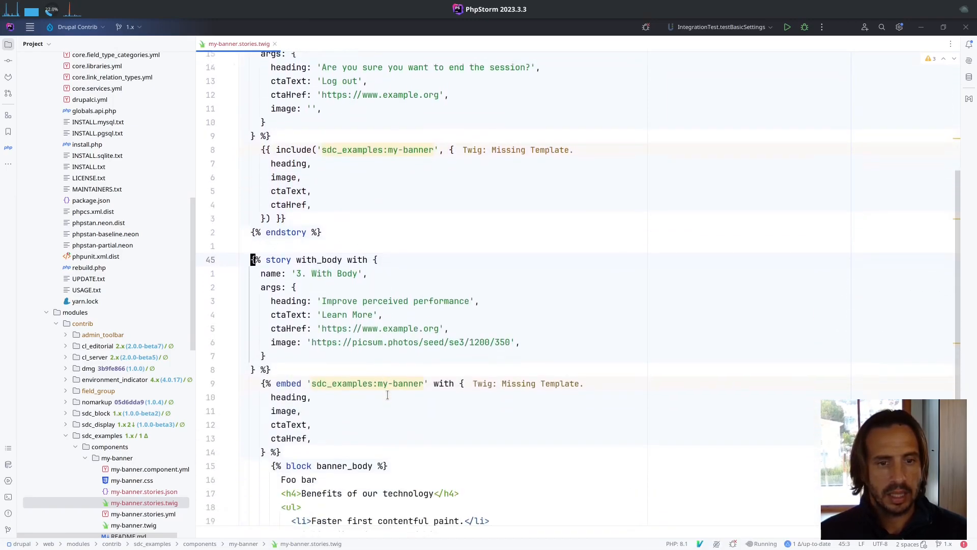
pyautogui.scroll(-3)
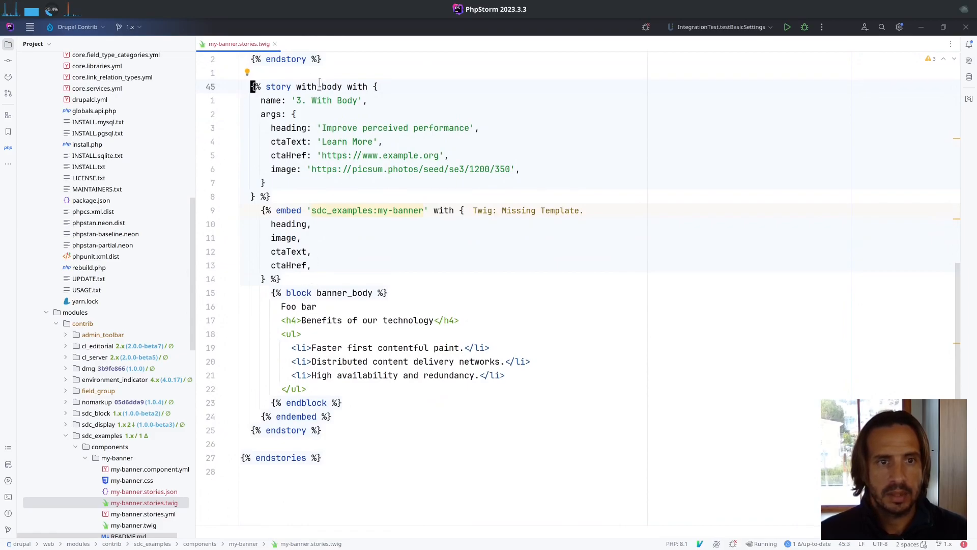
pyautogui.scroll(3)
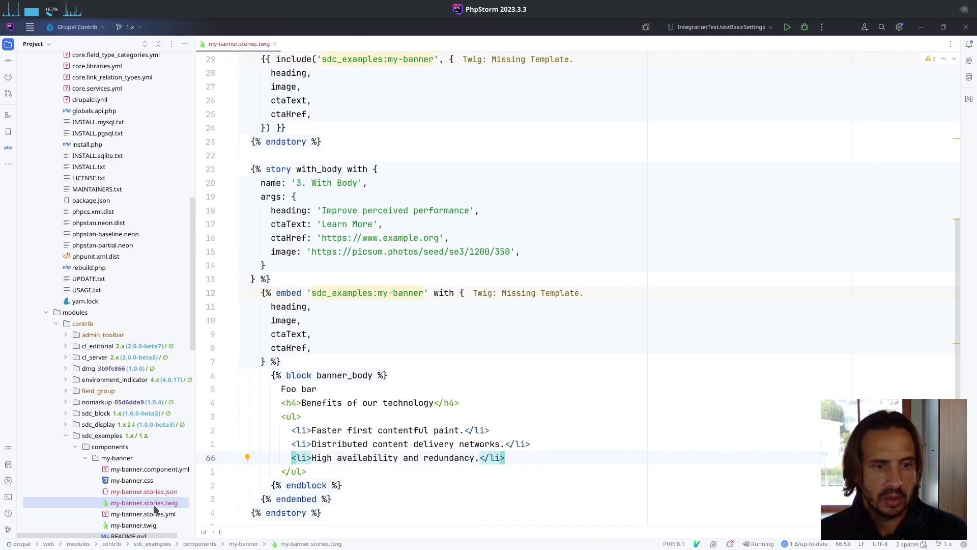
pyautogui.moveTo(147, 506)
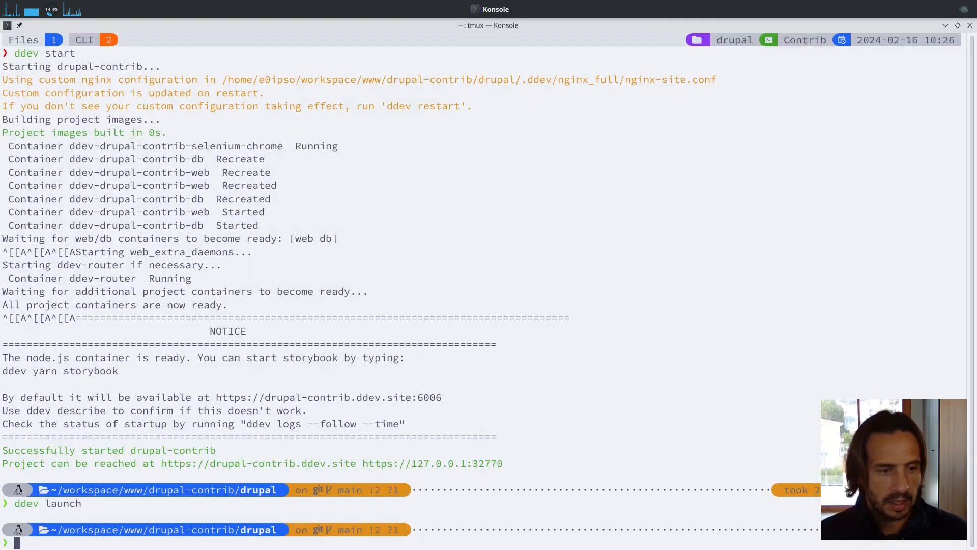
# - Run 'ddev drush storybook:generate-all-stories', which skips the banner and card story files
pyautogui.write('ddev launch')
pyautogui.write('ddev druxh')
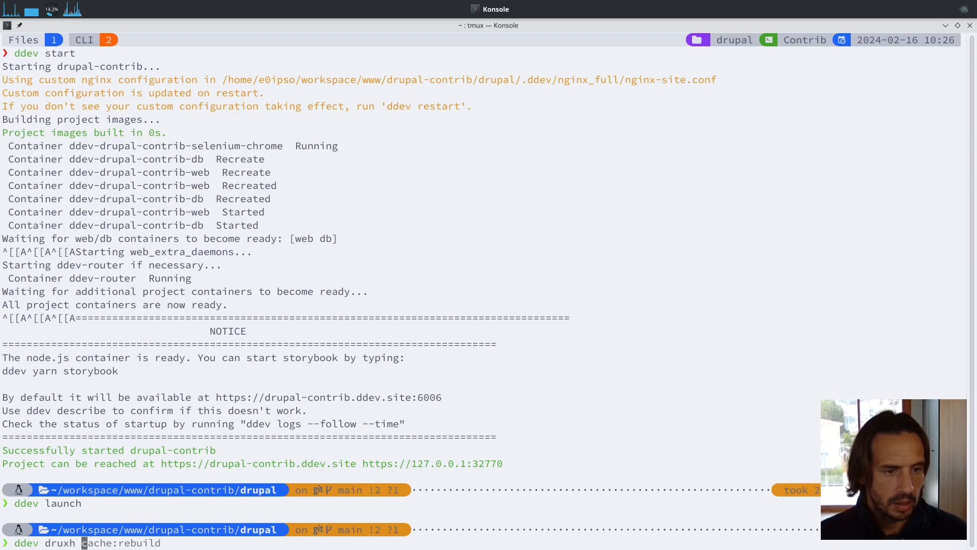
pyautogui.write('storybook:generate-all-stories')
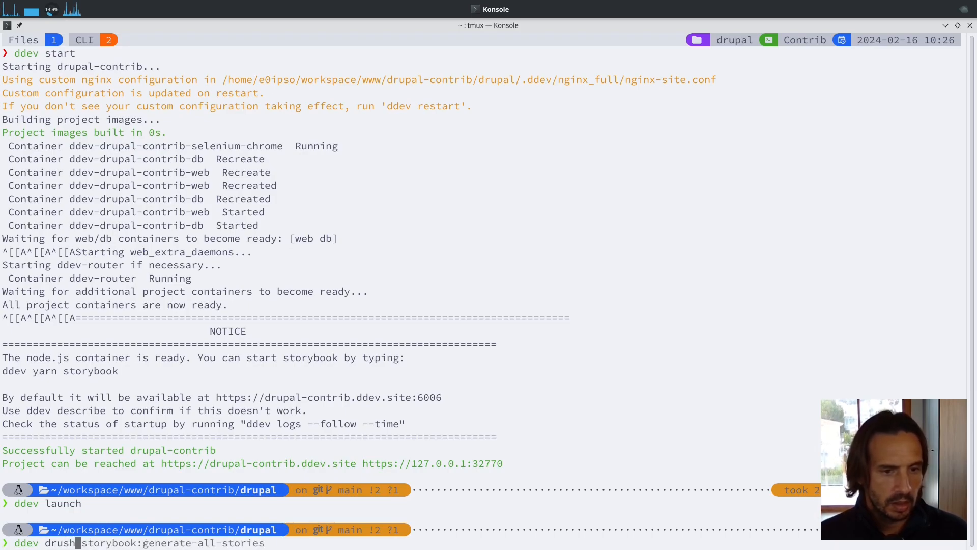
pyautogui.press('Return')
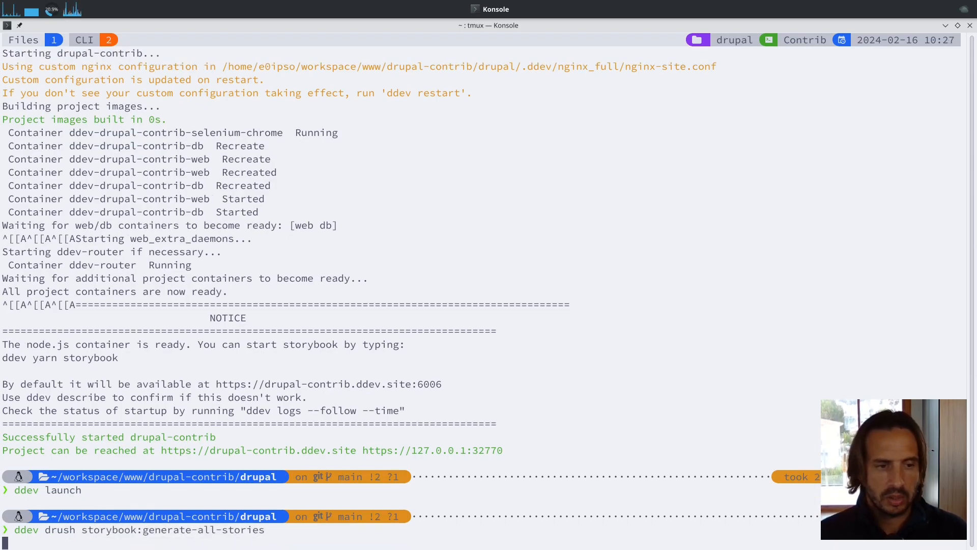
pyautogui.press('Return')
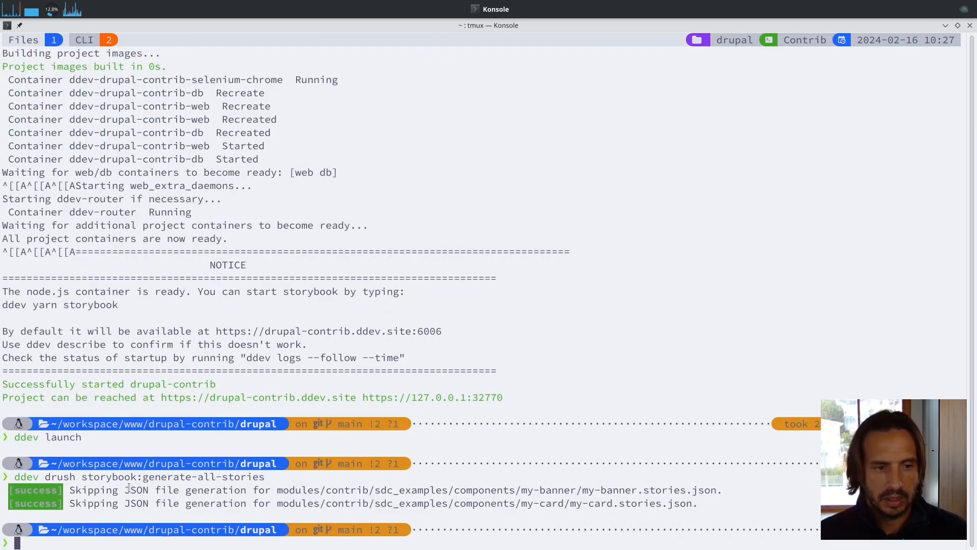
pyautogui.doubleClick(93, 489)
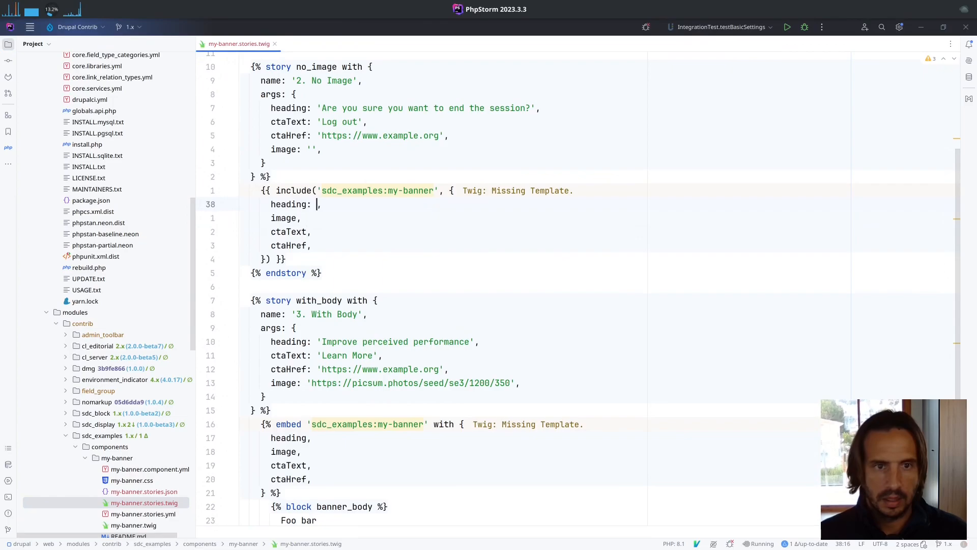
# - Pass 'heading' as the heading argument in the no_image story's banner include
pyautogui.write('heading')
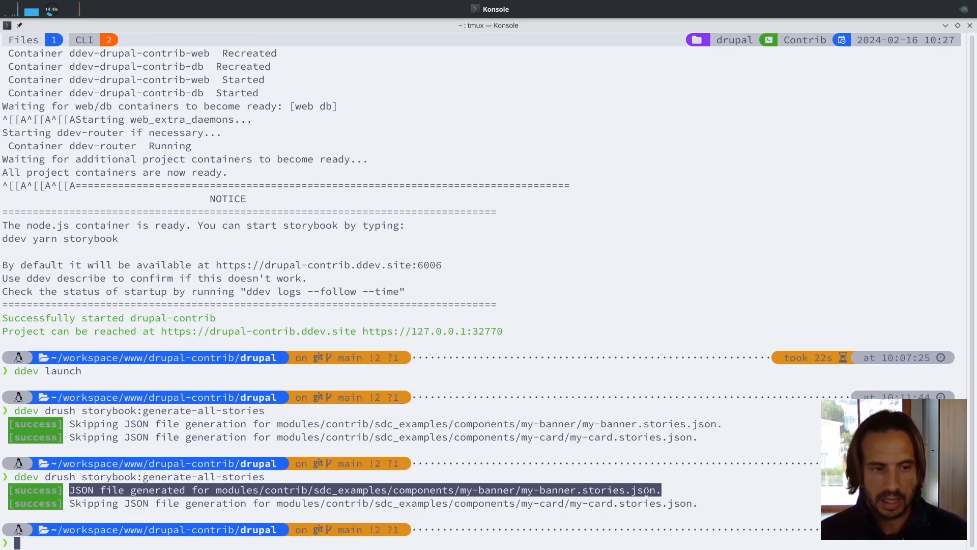
# - Rerun drush storybook:generate-all-stories every two seconds with watch --color, then stop it
pyautogui.write('watch --color ddev drush storybook:generate-all-stories')
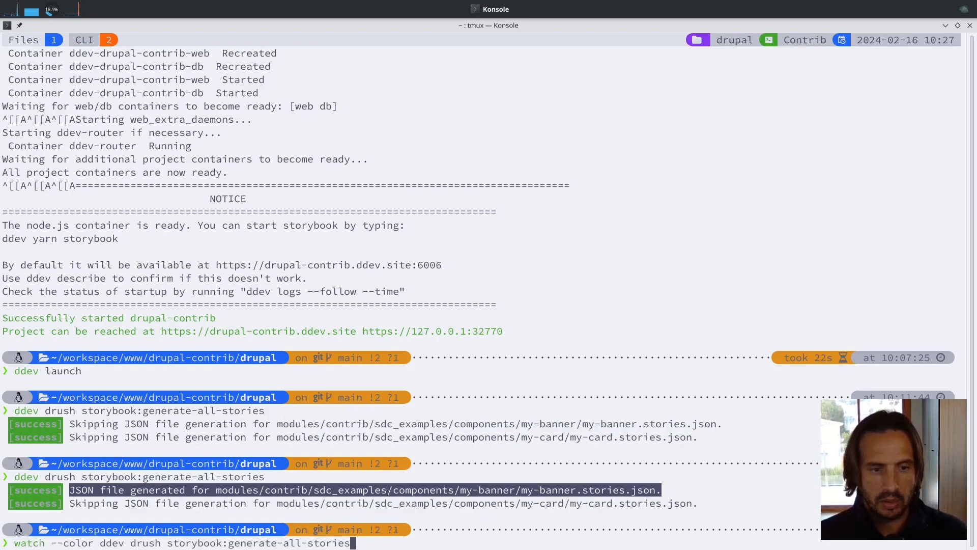
pyautogui.press('Return')
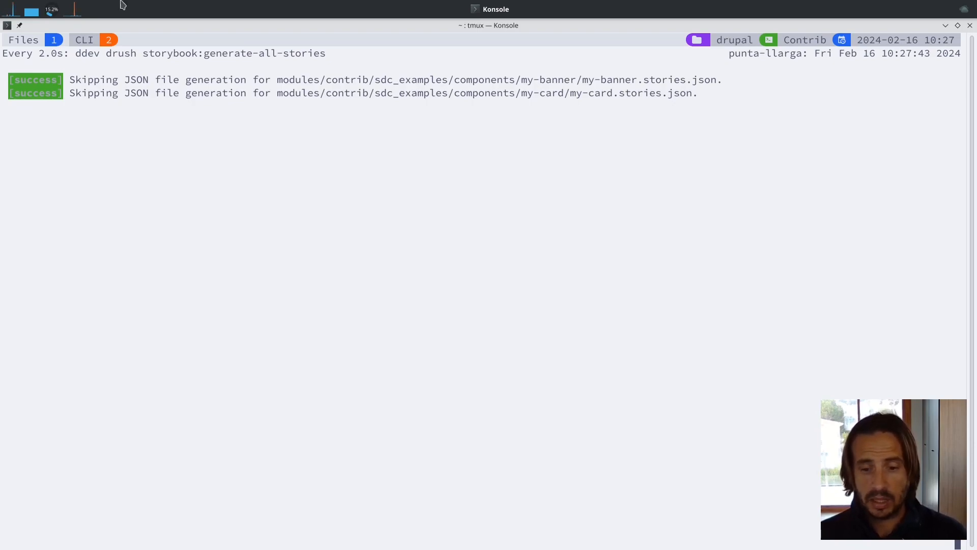
pyautogui.moveTo(695, 67)
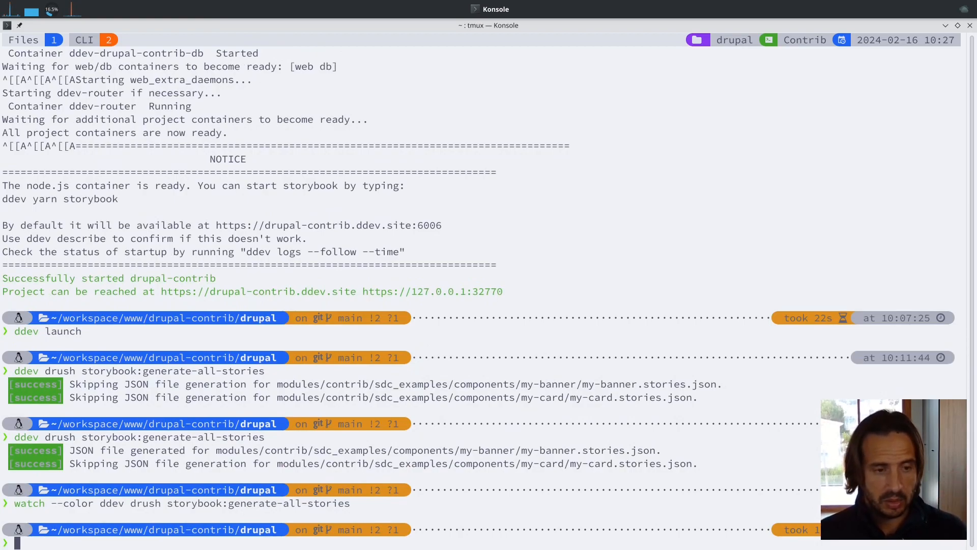
pyautogui.write('ddw')
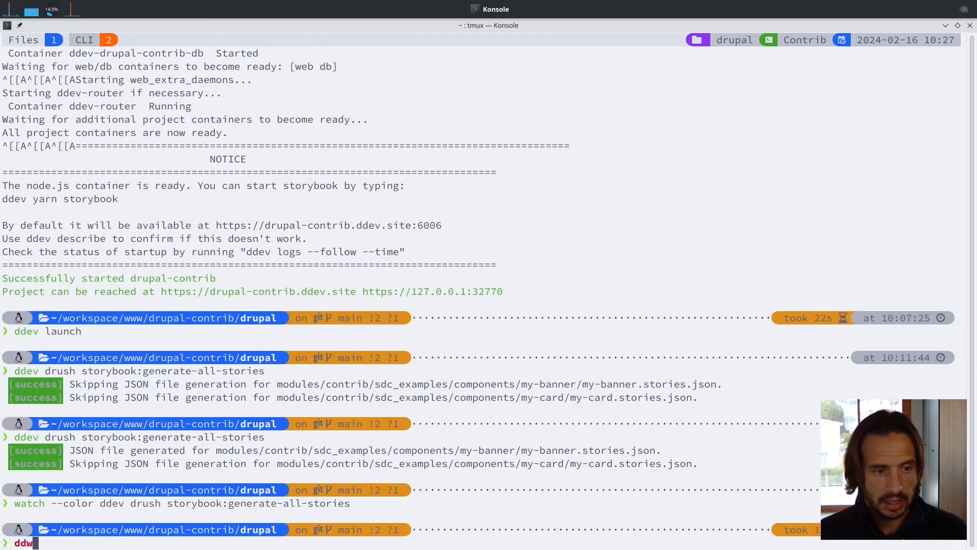
pyautogui.write('eb')
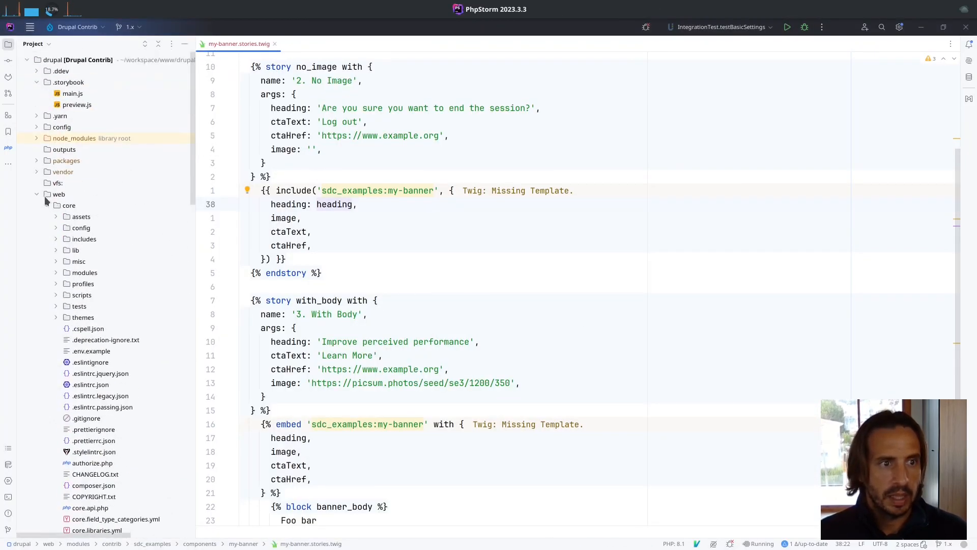
# - Collapse the web folder and open package.json to view the storybook script on port 6006
pyautogui.click(37, 194)
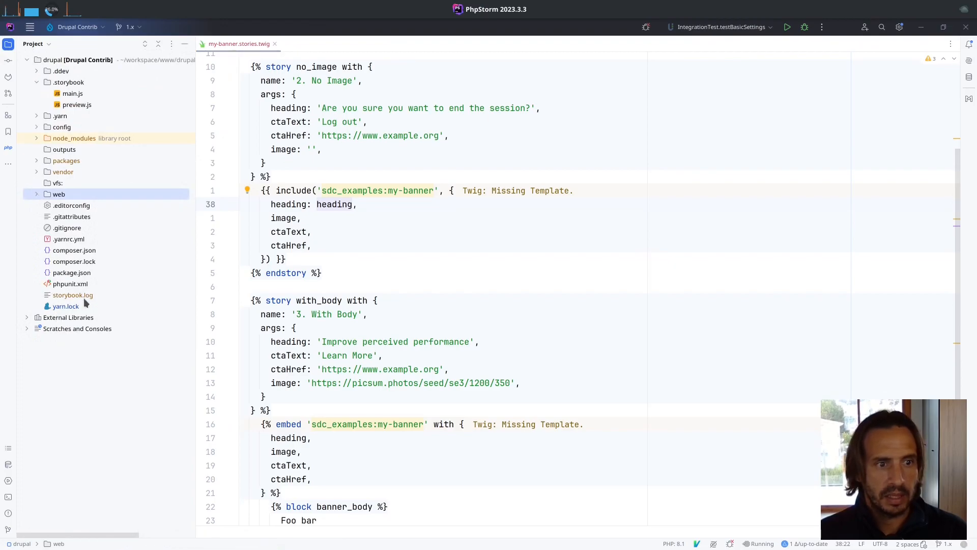
pyautogui.moveTo(93, 276)
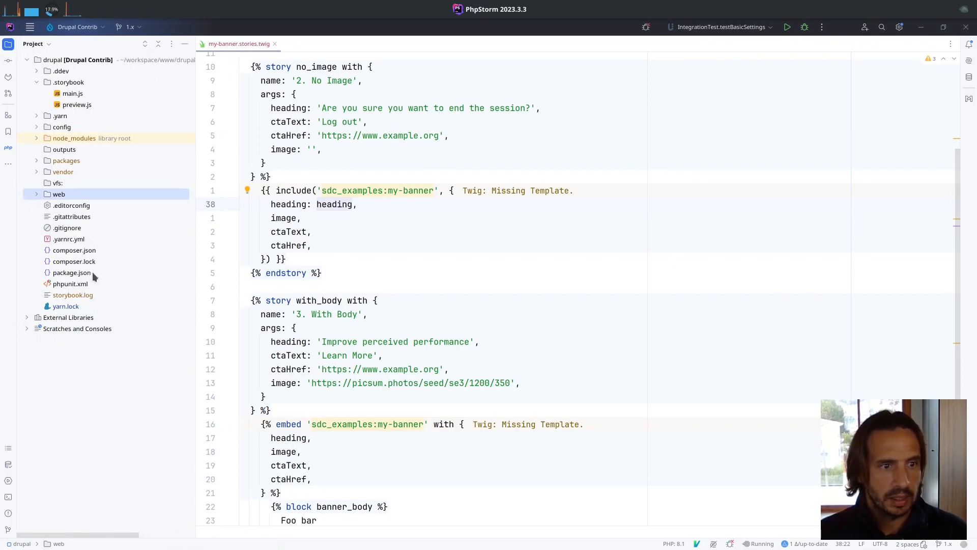
pyautogui.click(71, 273)
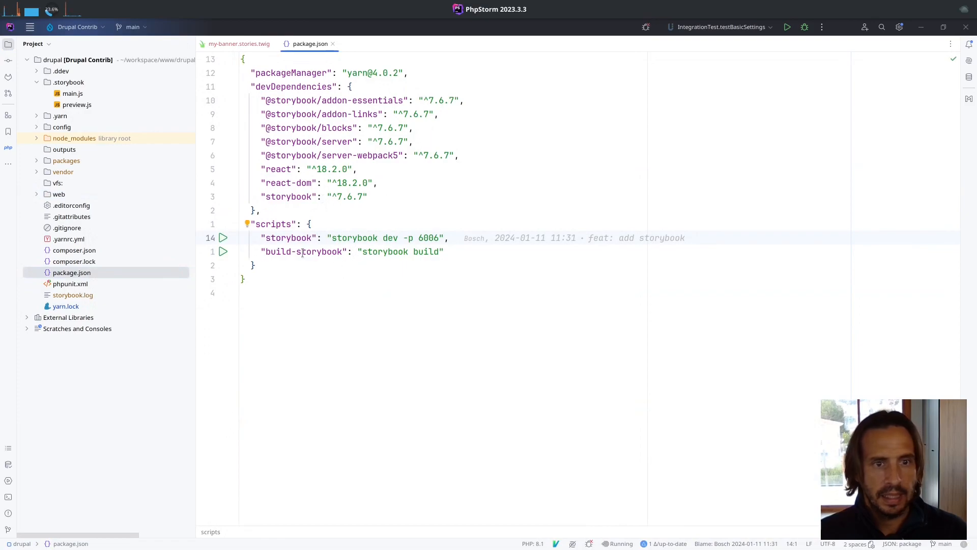
pyautogui.click(279, 238)
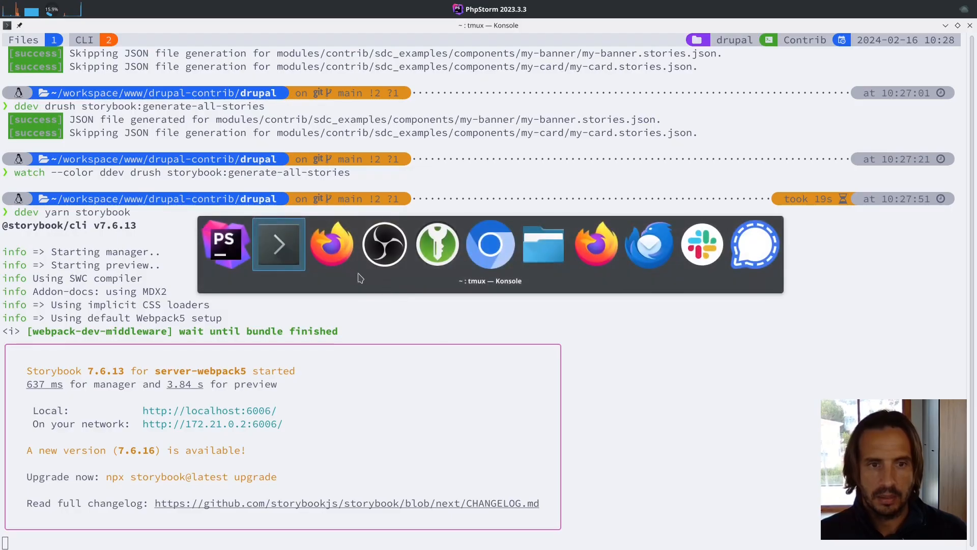
# - Check the ddev yarn storybook server output serving Storybook 7.6.13 on port 6006
pyautogui.click(331, 243)
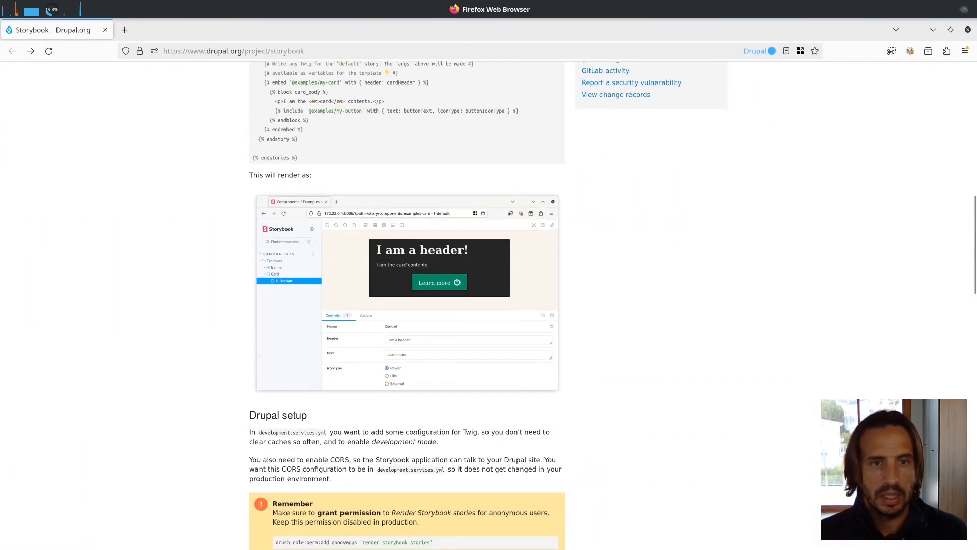
pyautogui.scroll(-3)
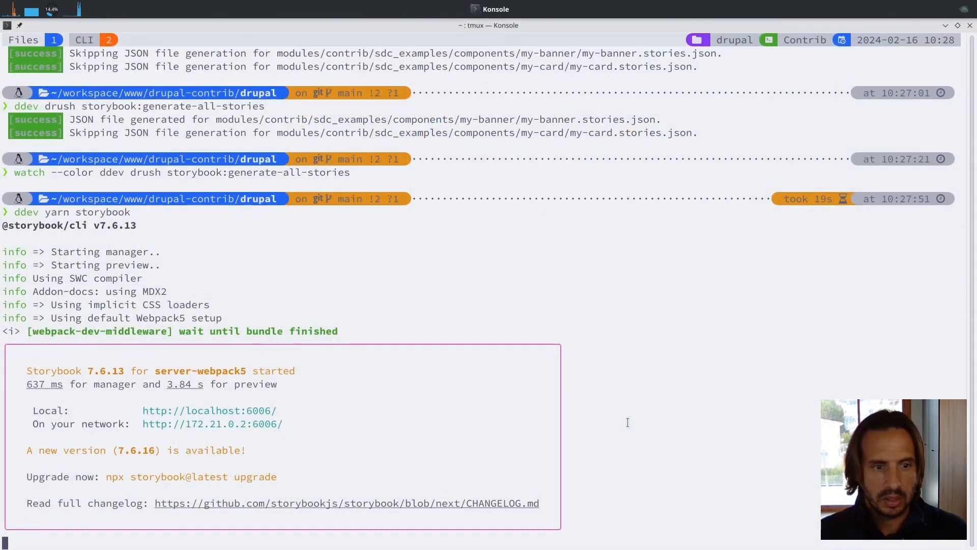
pyautogui.moveTo(441, 439)
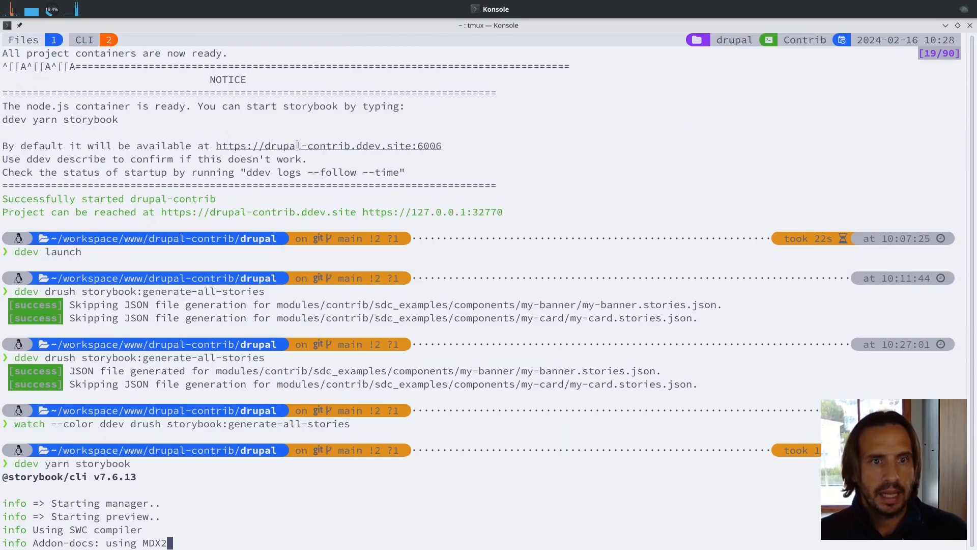
pyautogui.moveTo(287, 148)
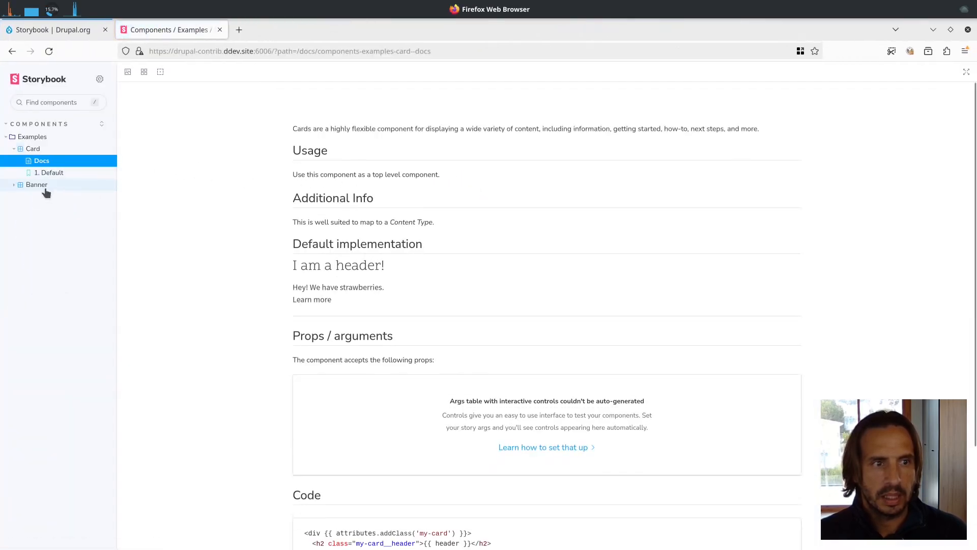
# - Open the Banner No Image story and change the heading's word 'session' to 'session?'
pyautogui.click(36, 184)
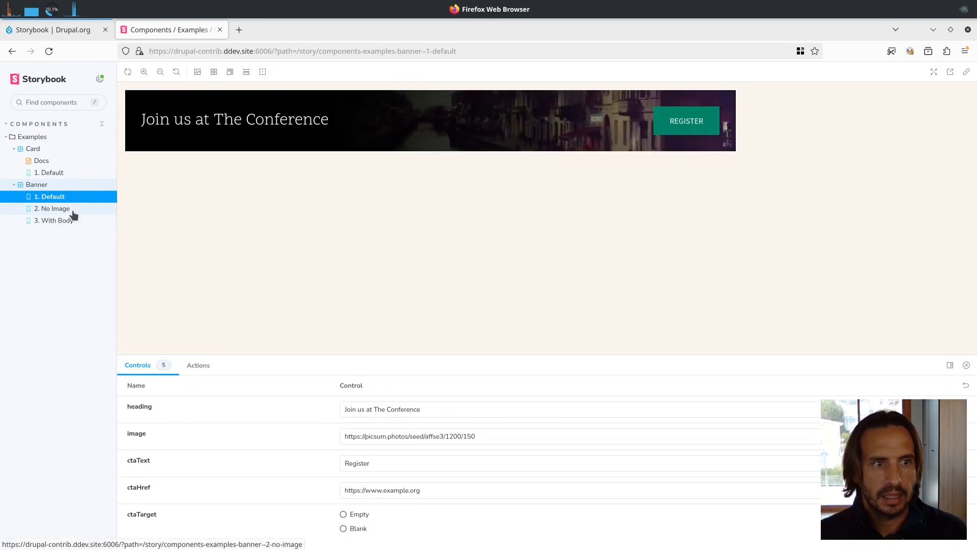
pyautogui.click(52, 208)
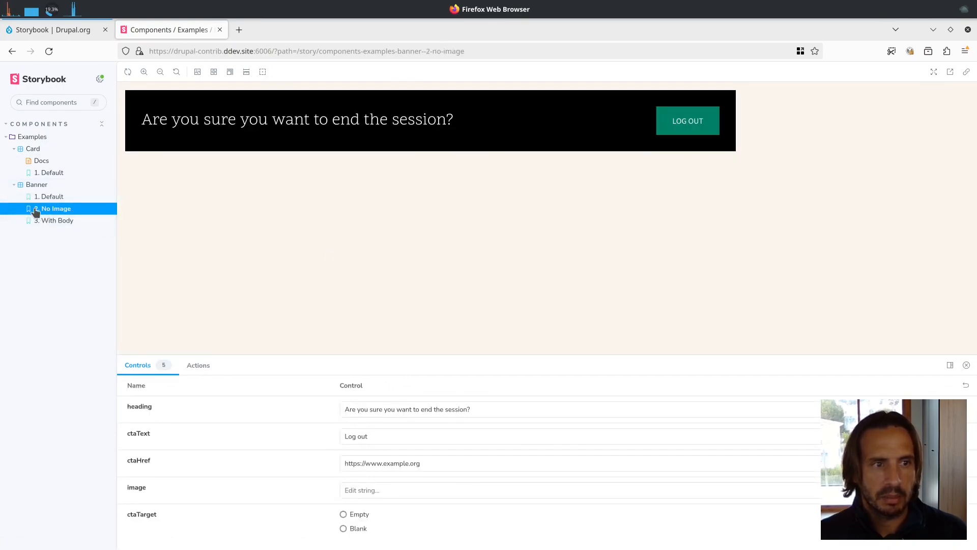
pyautogui.moveTo(415, 327)
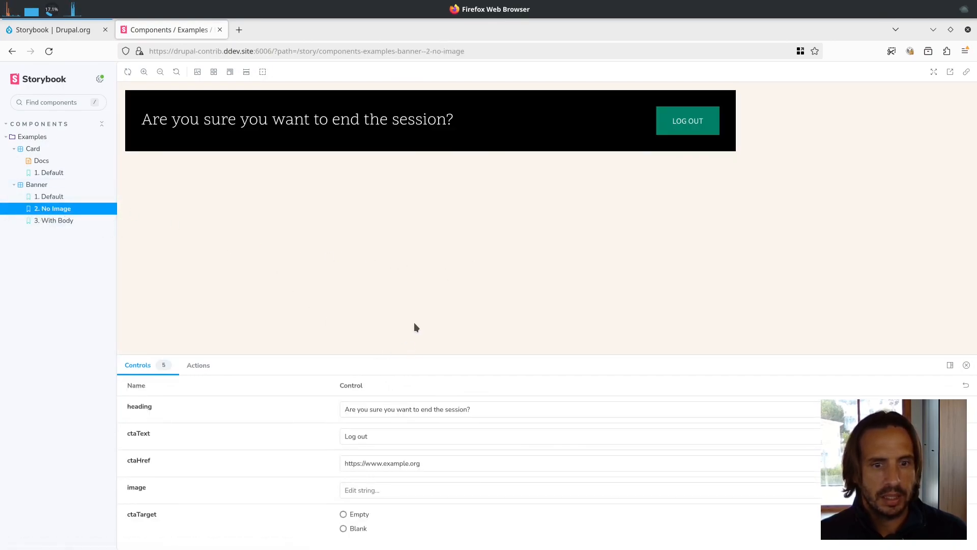
pyautogui.doubleClick(456, 409)
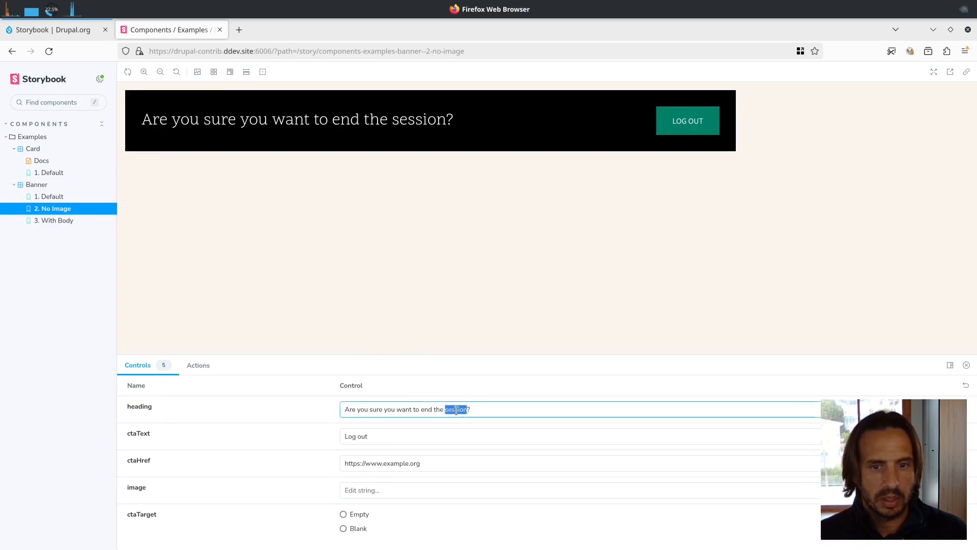
pyautogui.press('Delete')
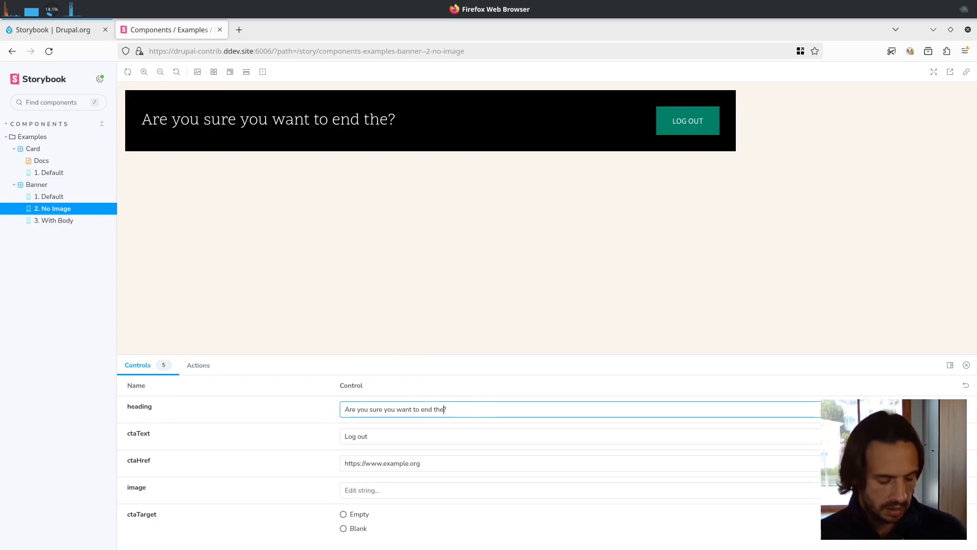
pyautogui.write('session?')
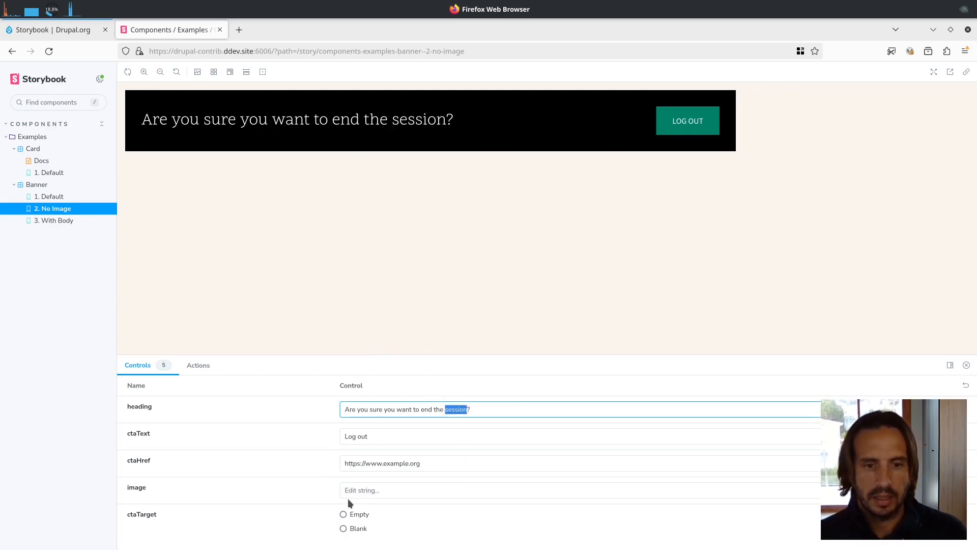
pyautogui.moveTo(688, 121)
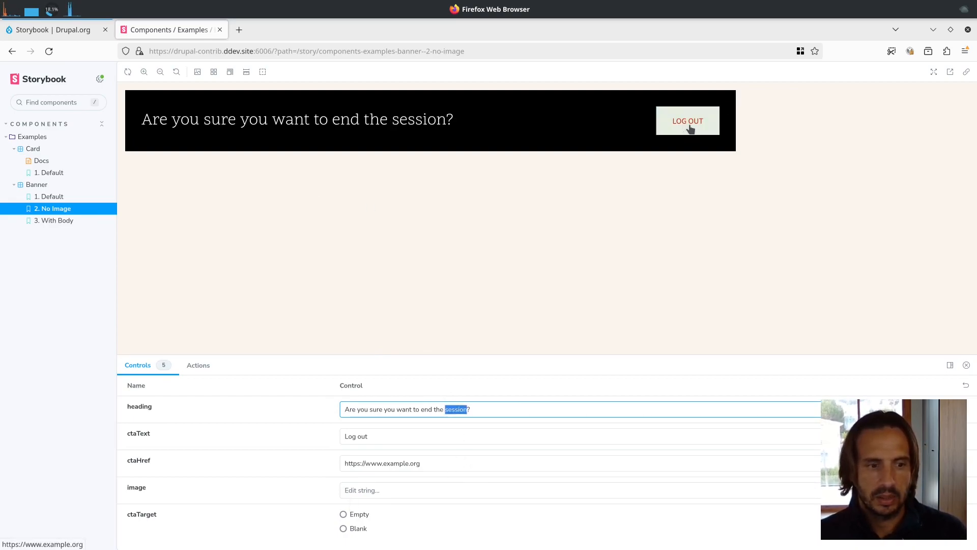
# - Follow the banner's Log out link, close that page, and return to the drupal.org tab
pyautogui.click(688, 120)
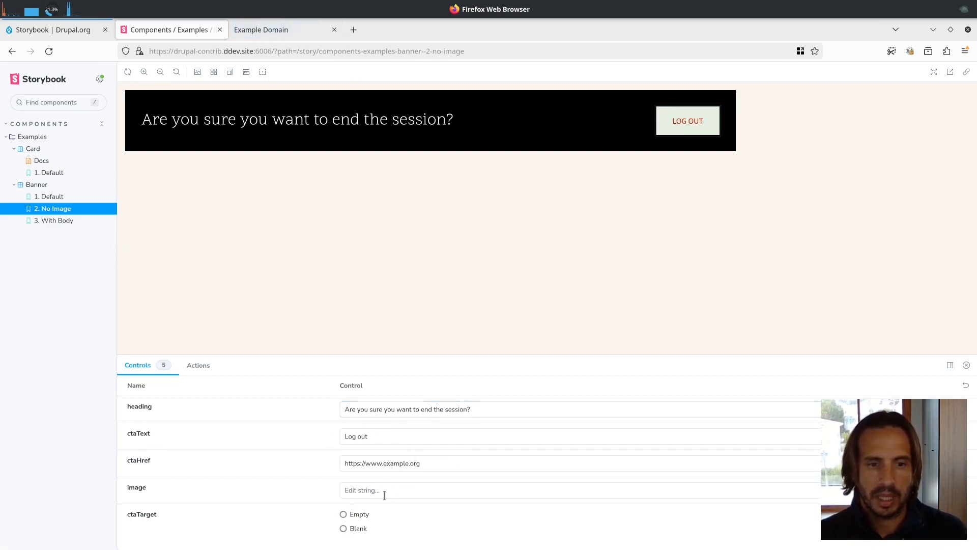
pyautogui.click(334, 30)
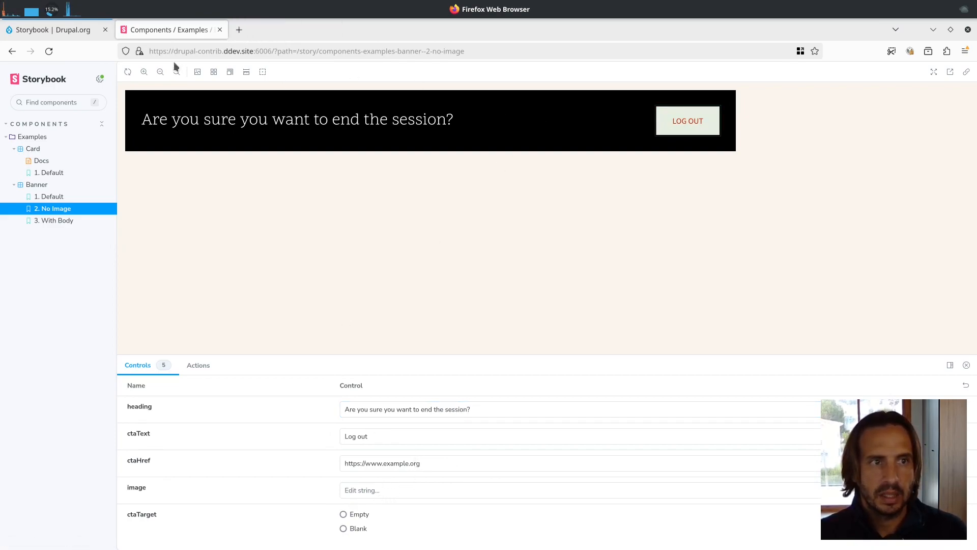
pyautogui.click(53, 29)
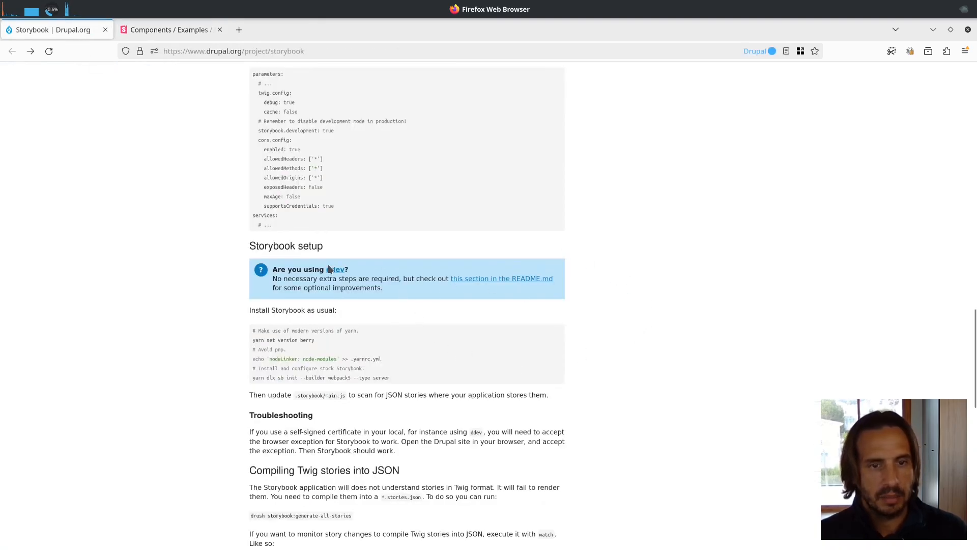
# - Read the README's ddev setup exposing port 6006, then return to the Storybook tab
pyautogui.scroll(3)
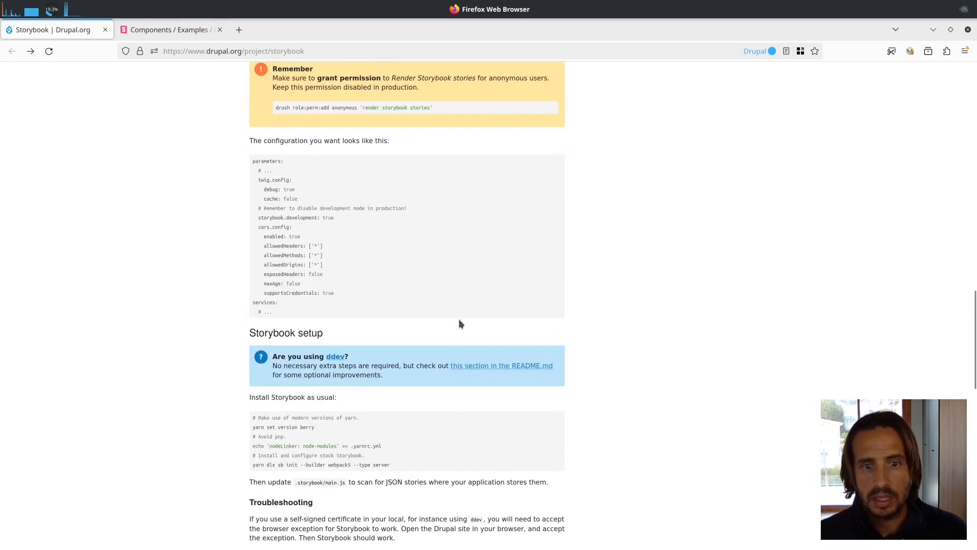
pyautogui.click(501, 365)
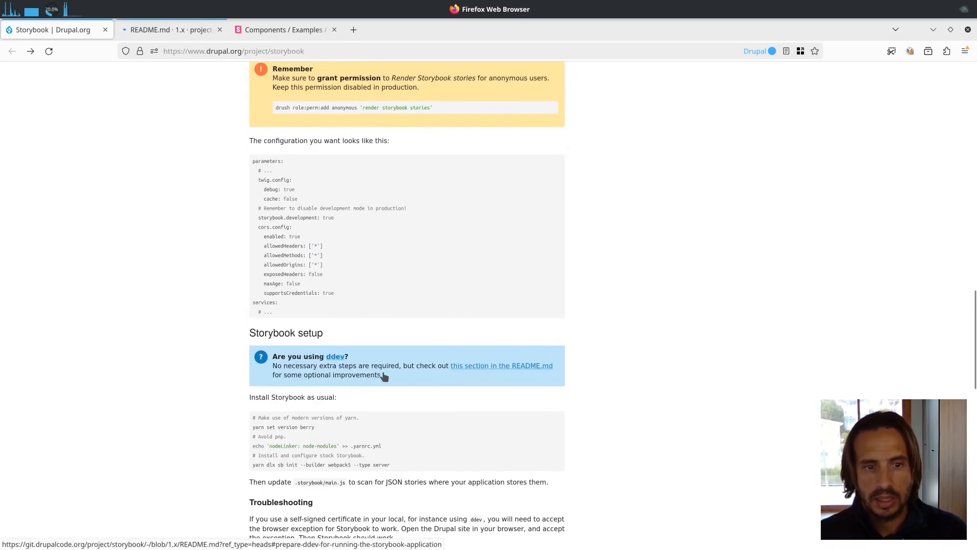
pyautogui.scroll(3)
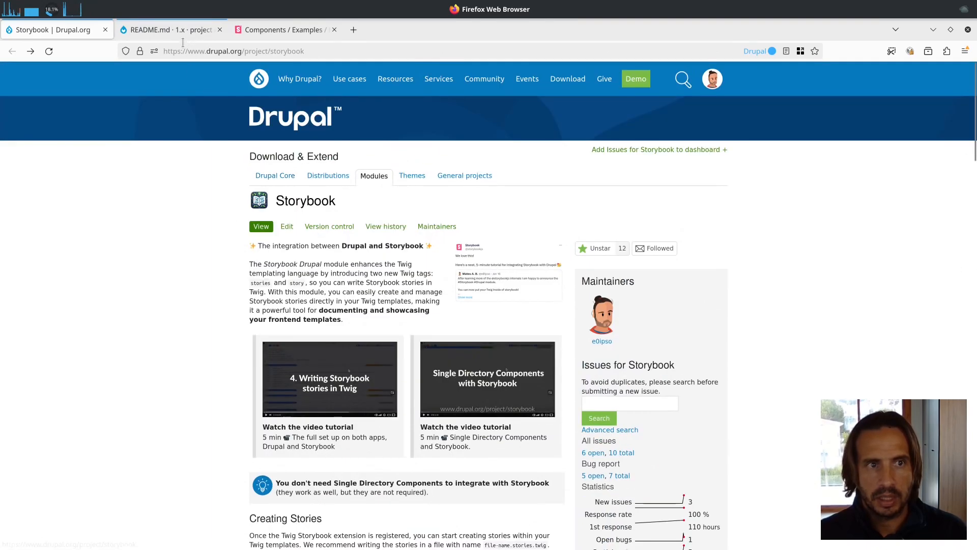
pyautogui.click(168, 29)
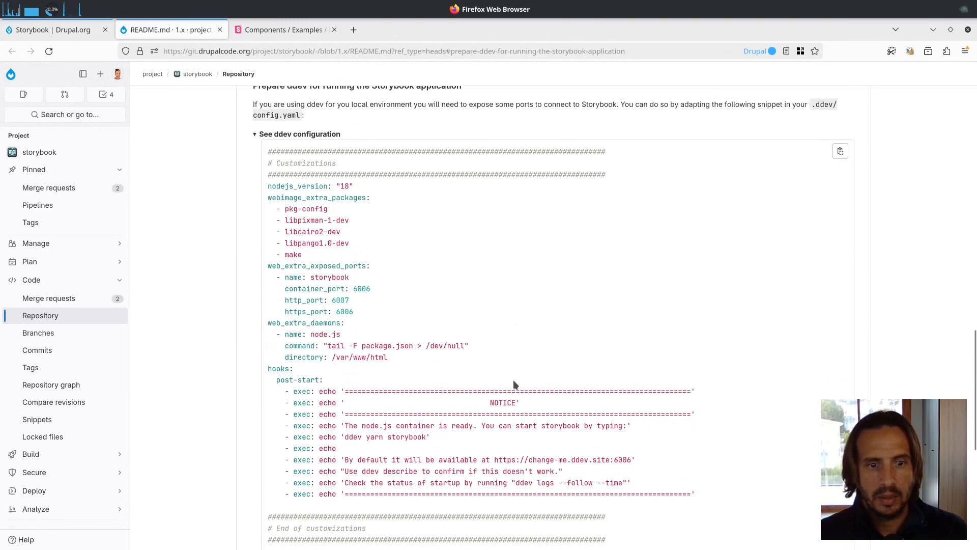
pyautogui.scroll(-3)
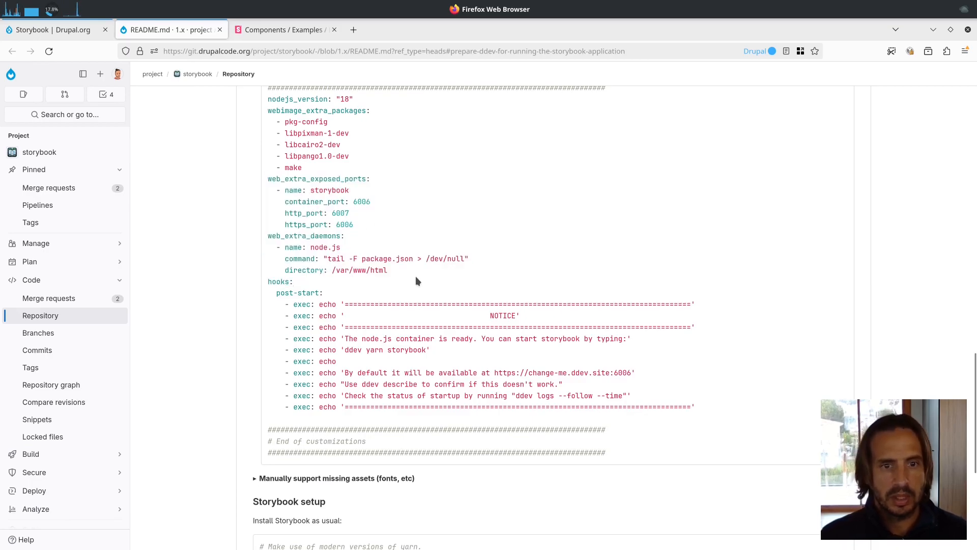
pyautogui.moveTo(491, 267)
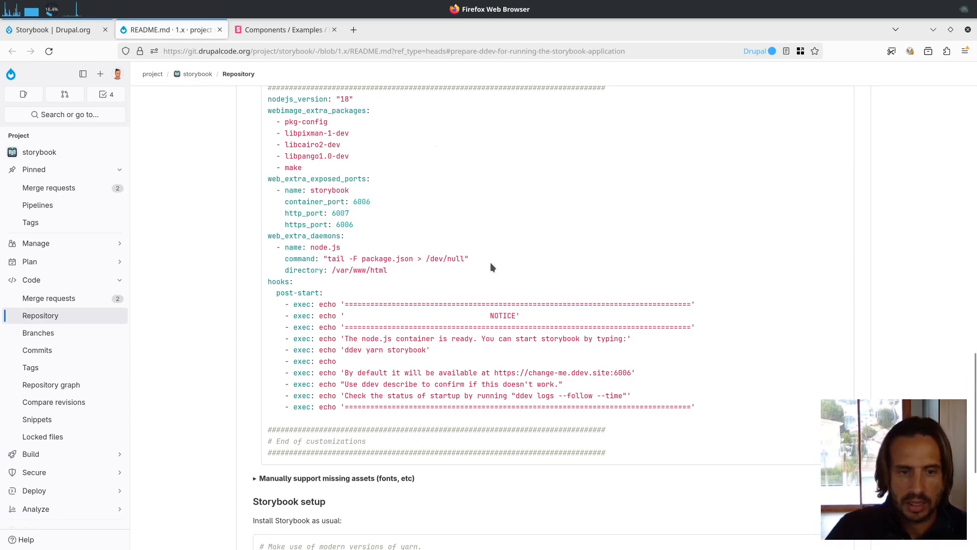
pyautogui.click(283, 30)
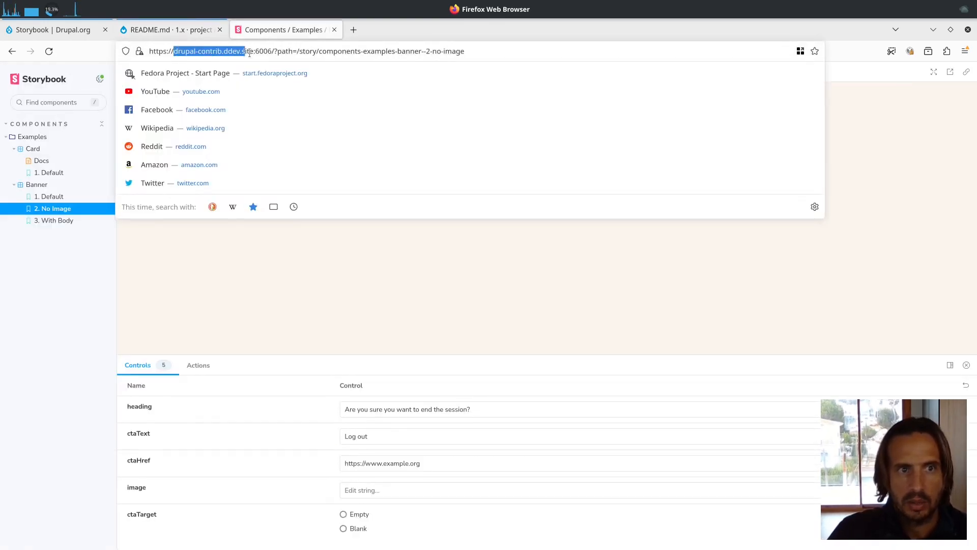
pyautogui.click(263, 51)
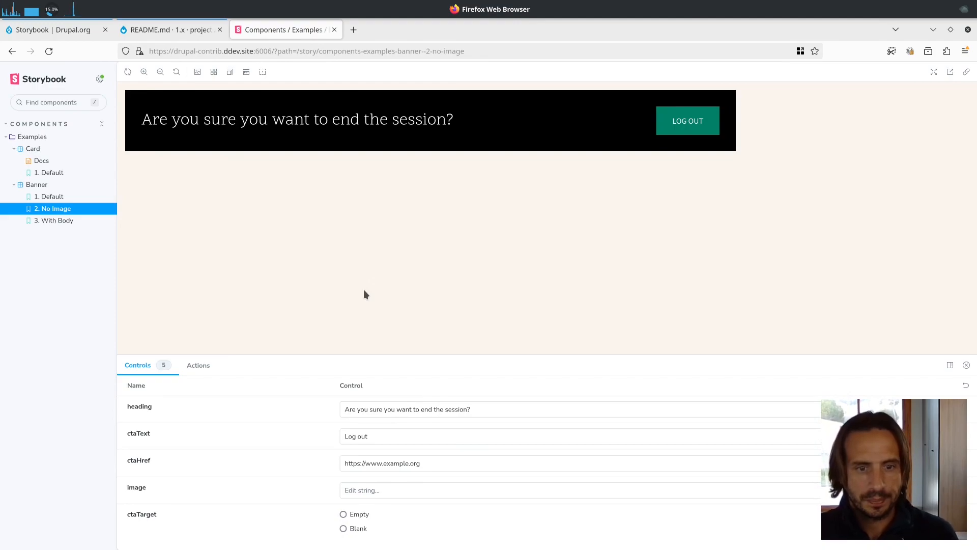
pyautogui.moveTo(233, 271)
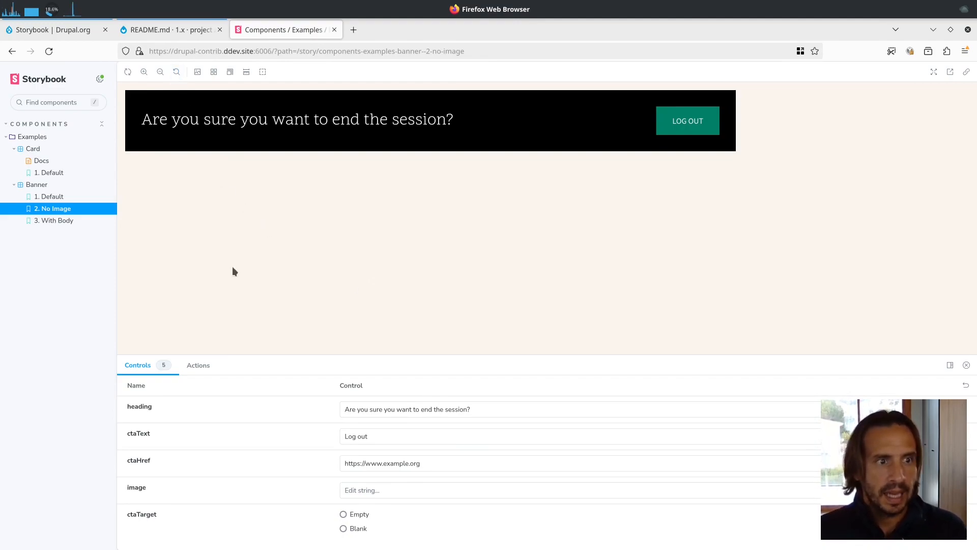
pyautogui.moveTo(261, 281)
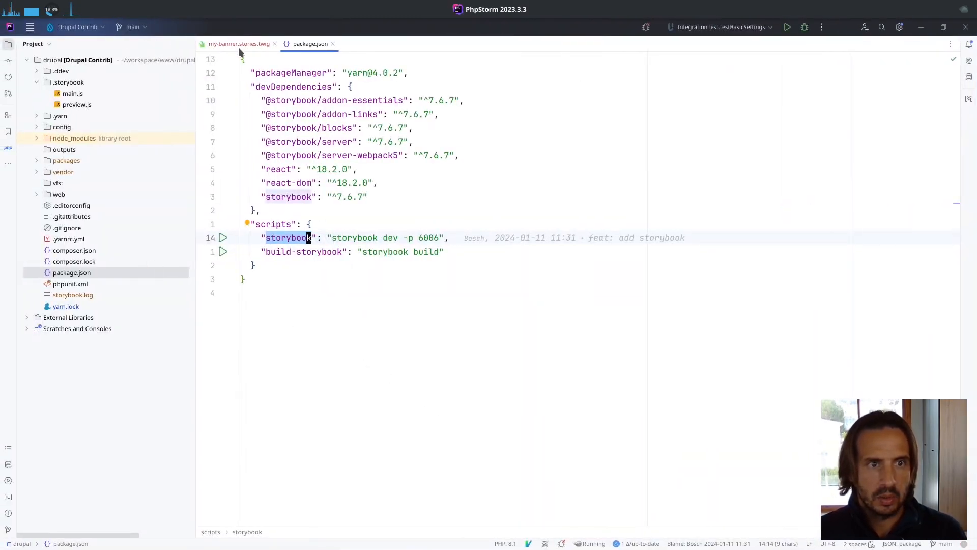
# - Compare my-banner.stories.twig with the card's my-card.mdx documentation file
pyautogui.click(239, 44)
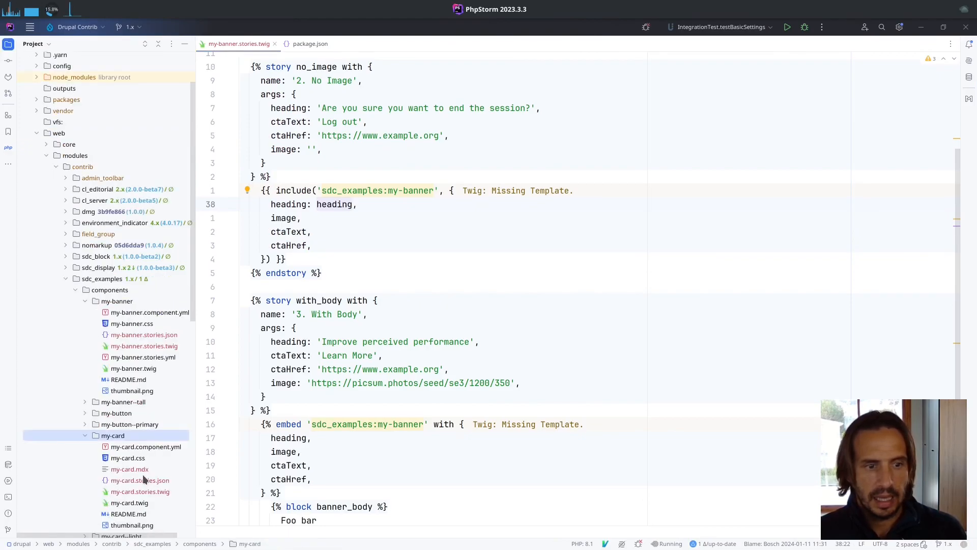
pyautogui.click(129, 469)
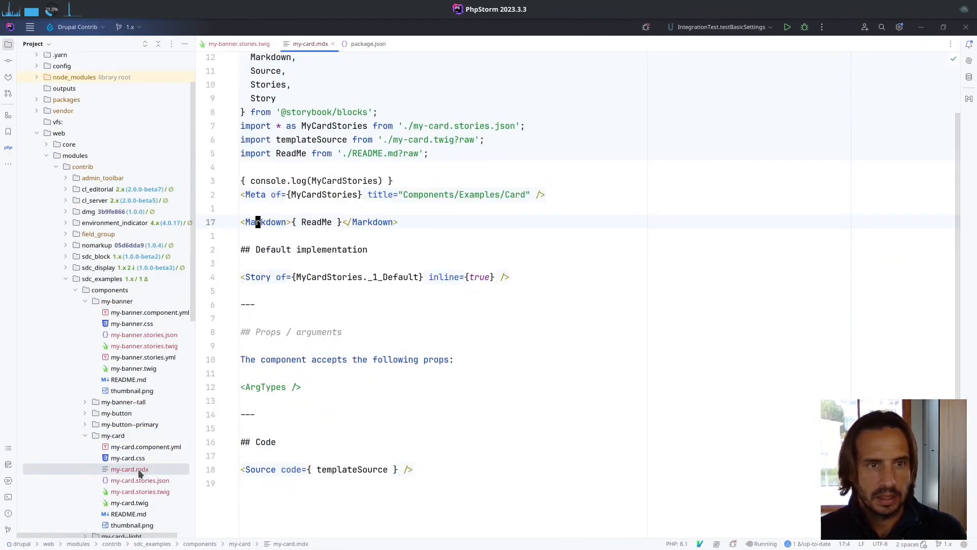
pyautogui.click(239, 44)
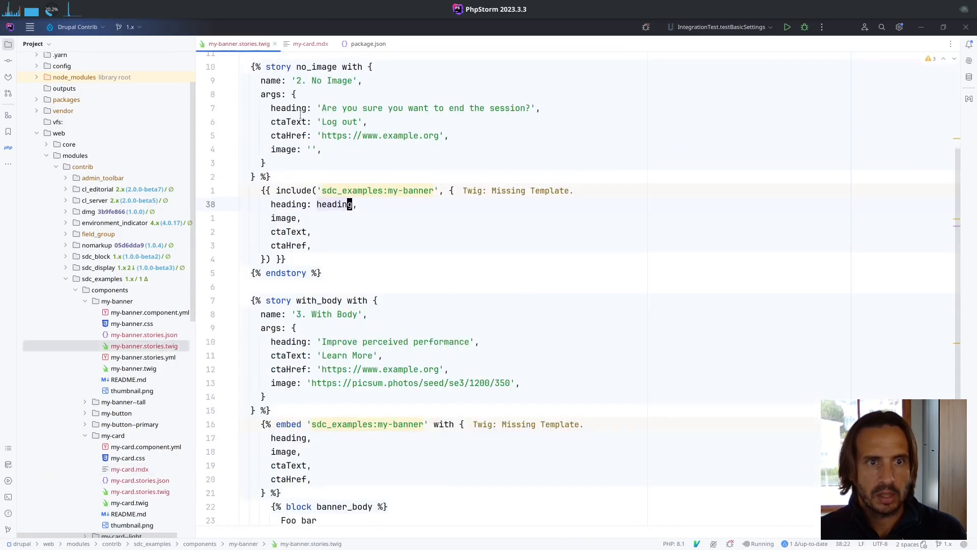
pyautogui.click(309, 43)
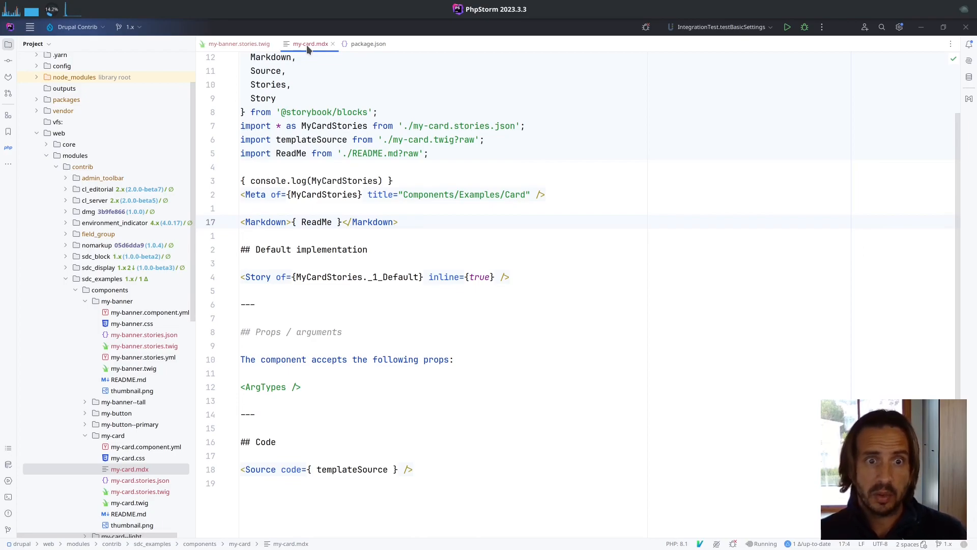
pyautogui.scroll(3)
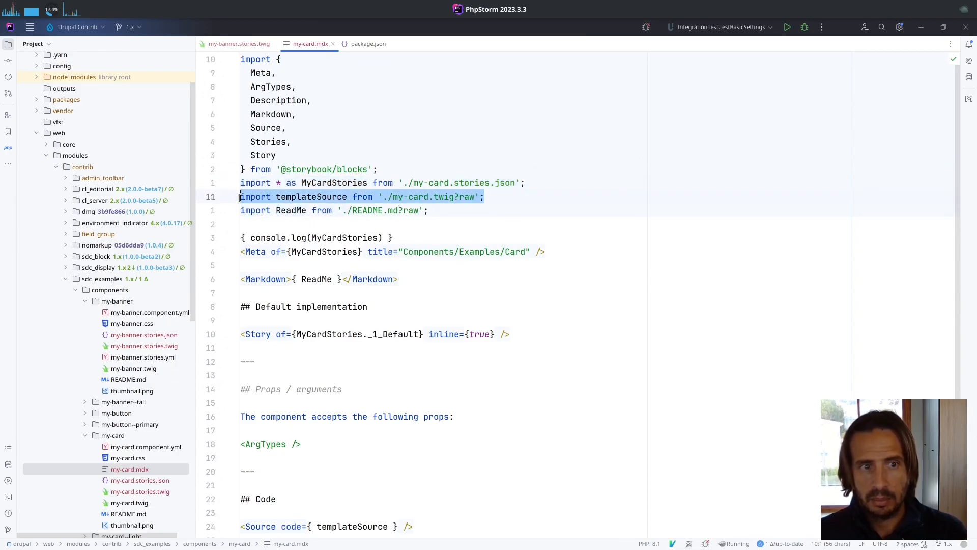
# - Select the my-card.twig import path in the MDX docs and open my-card.twig
pyautogui.click(350, 197)
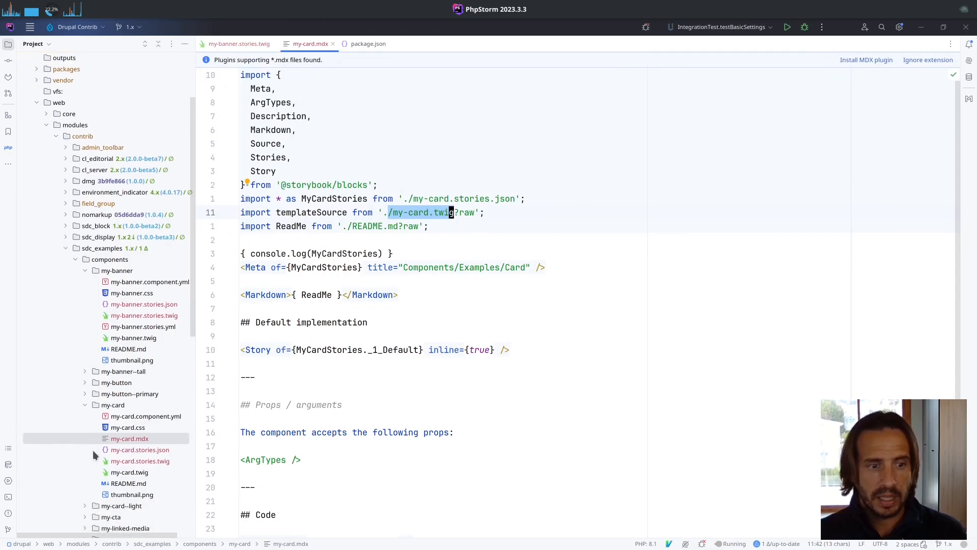
pyautogui.scroll(-3)
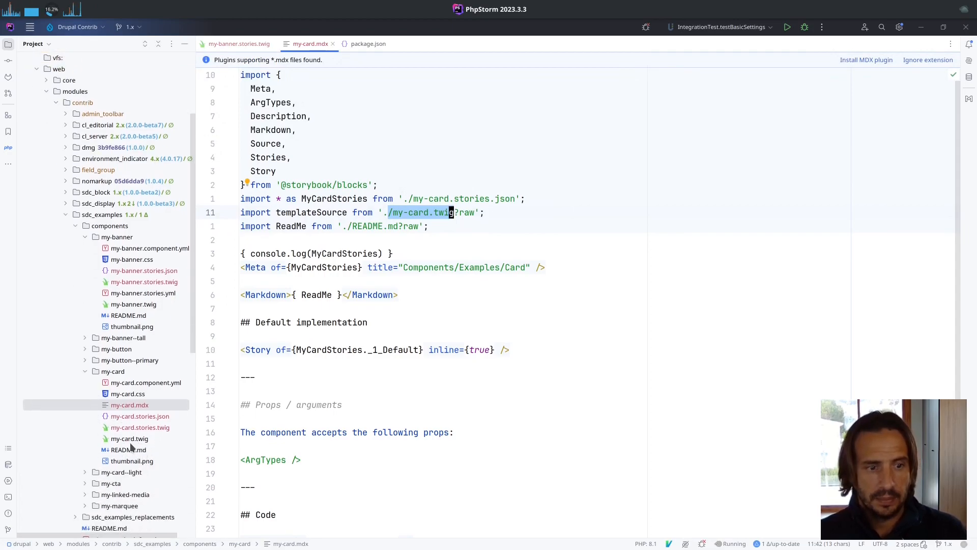
pyautogui.click(128, 439)
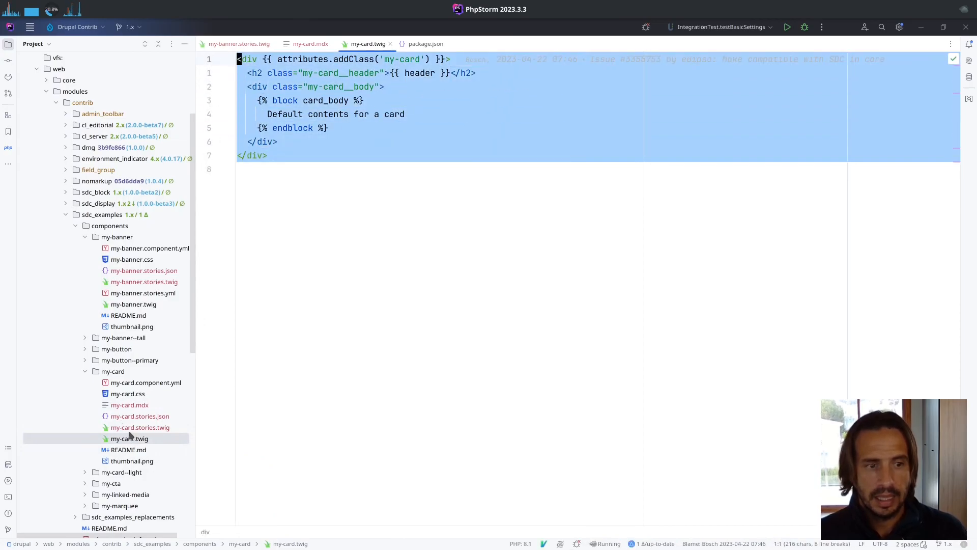
# - Check my-card.stories.twig, then remove the { console.log(MyCardStories) } line from my-card.mdx
pyautogui.click(140, 427)
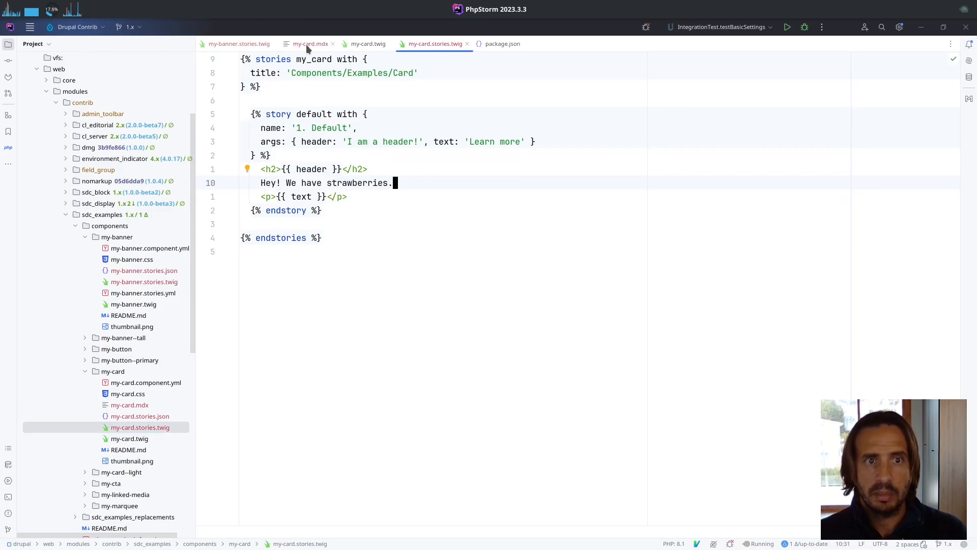
pyautogui.click(310, 43)
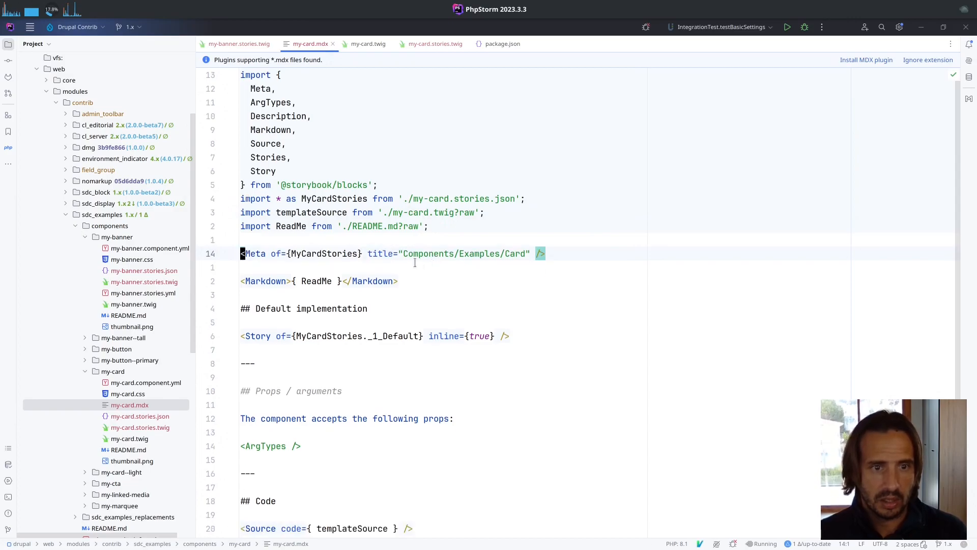
pyautogui.write('{ console.log(MyCardStories) }')
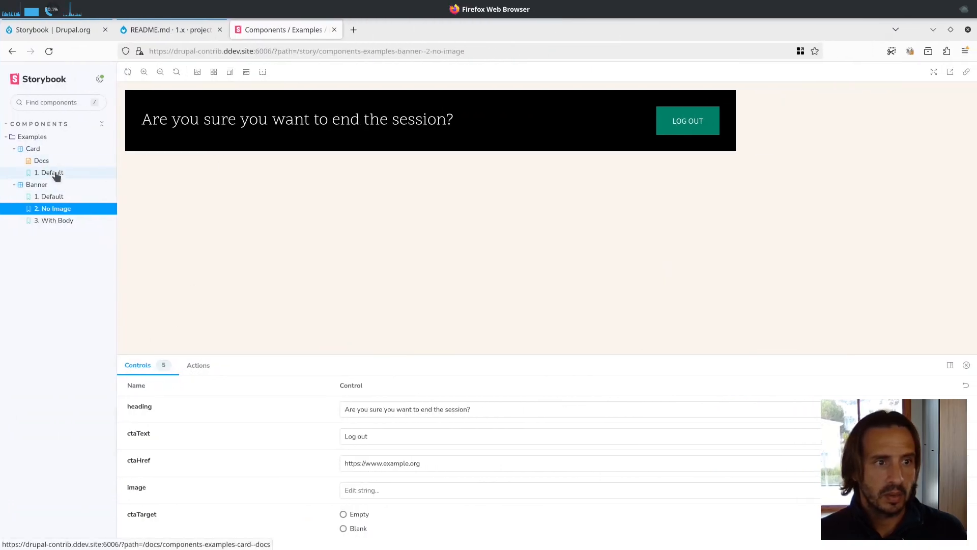
# - View the Card Default story, then scroll the Card Docs page down to its Twig code
pyautogui.click(49, 172)
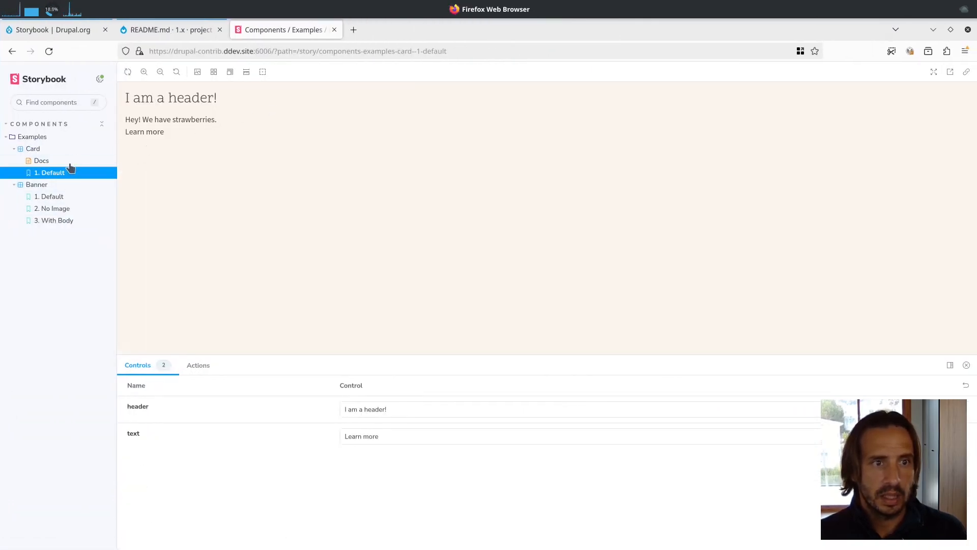
pyautogui.click(41, 160)
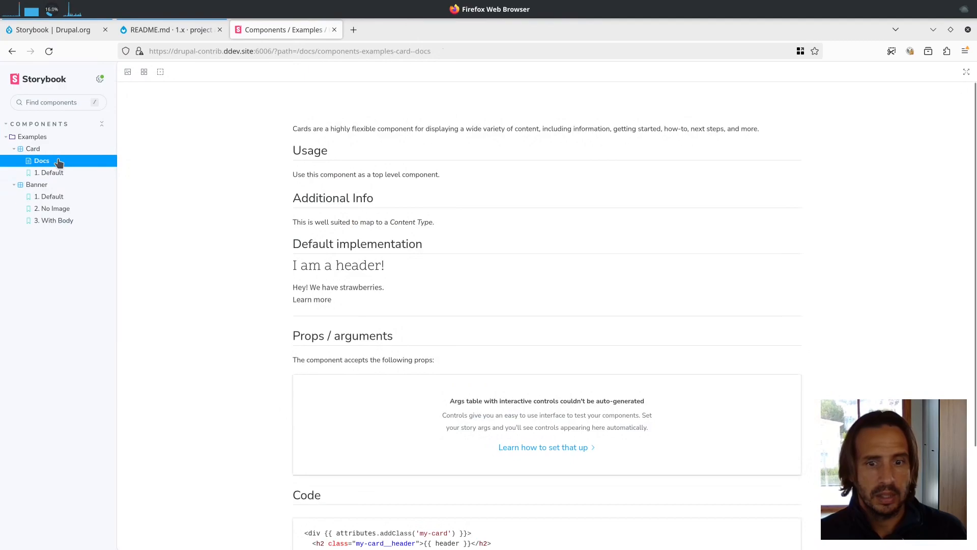
pyautogui.moveTo(300, 265)
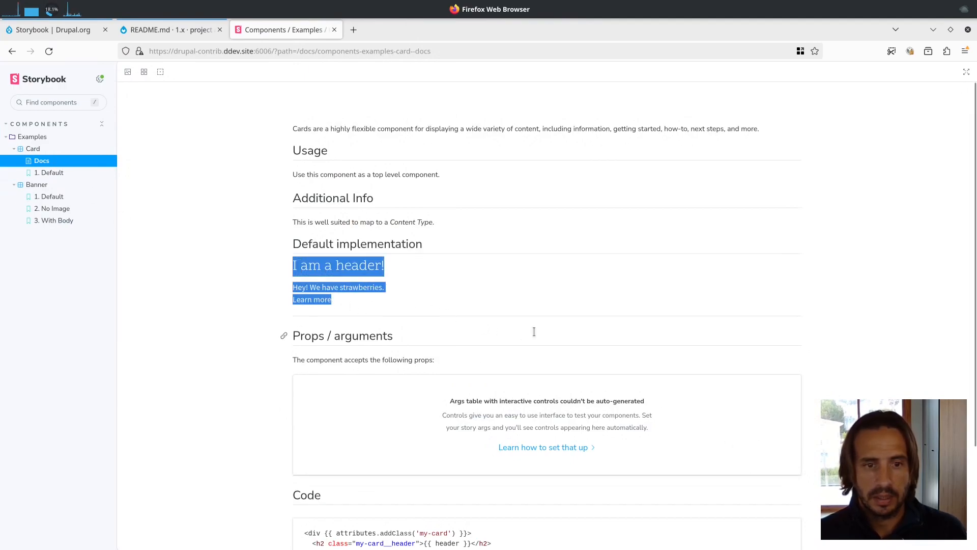
pyautogui.scroll(-3)
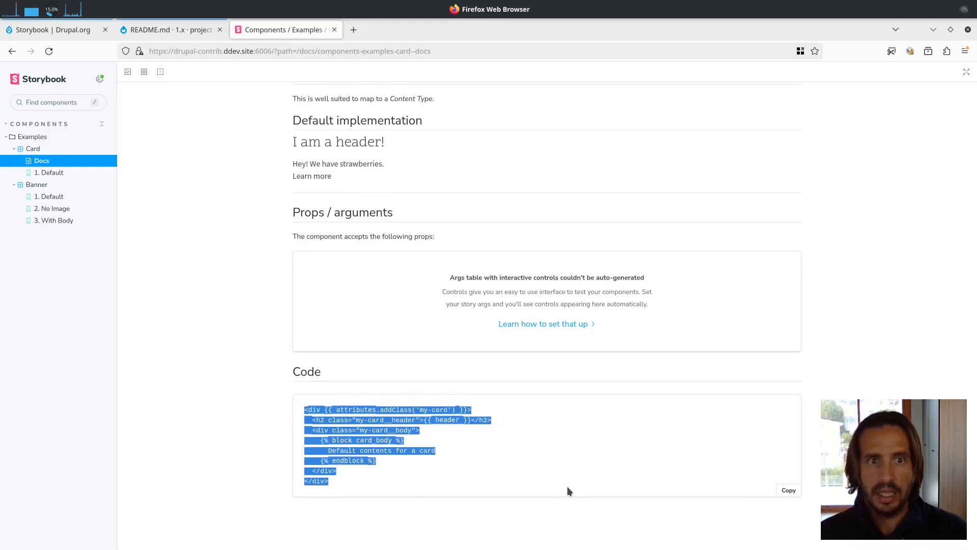
pyautogui.scroll(3)
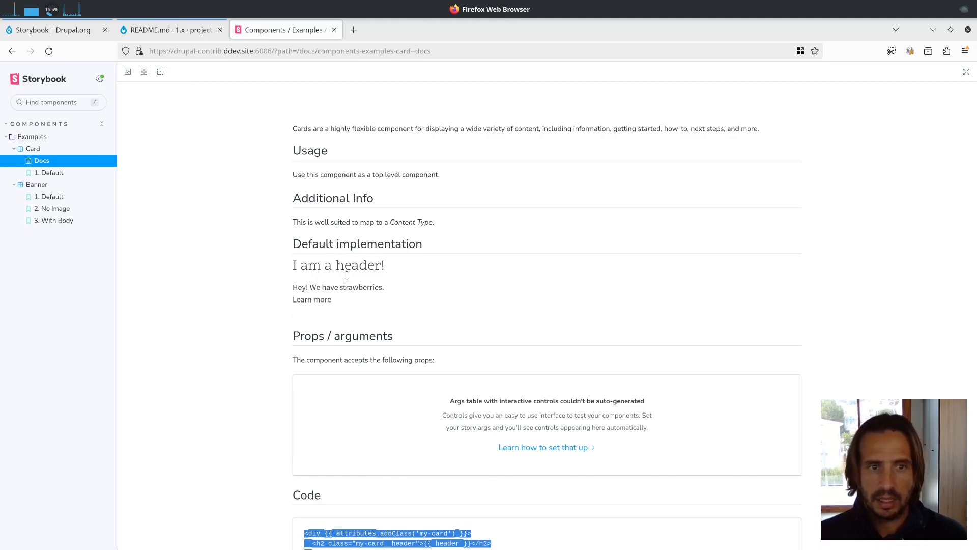
pyautogui.moveTo(386, 236)
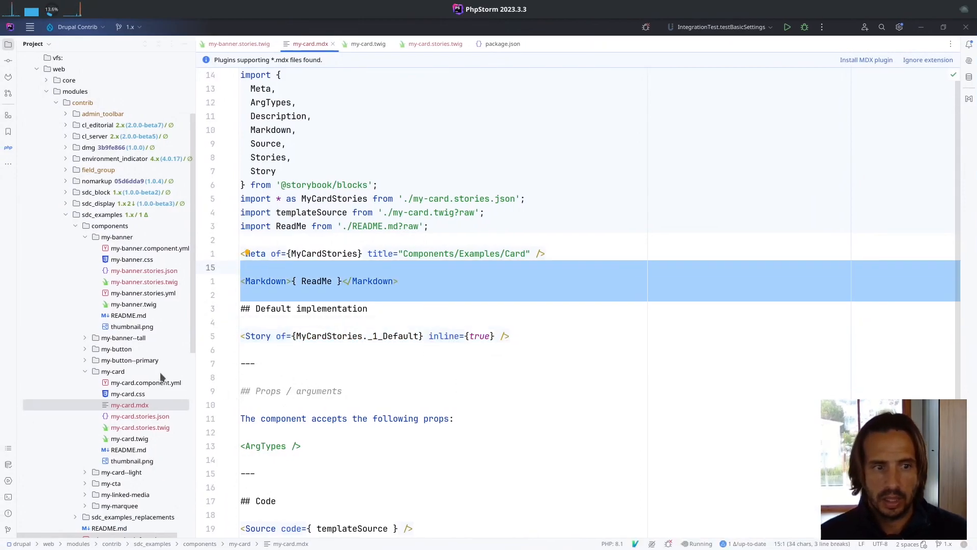
pyautogui.moveTo(144, 453)
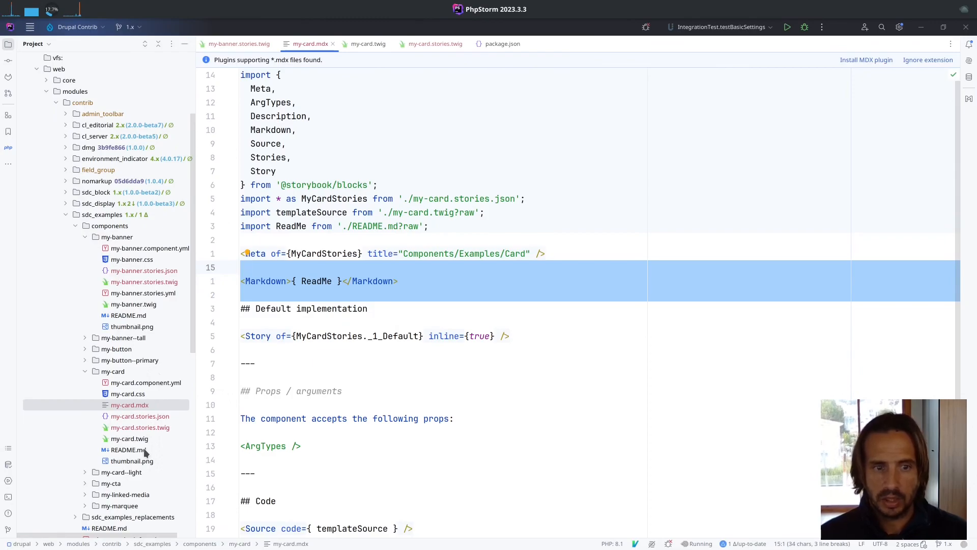